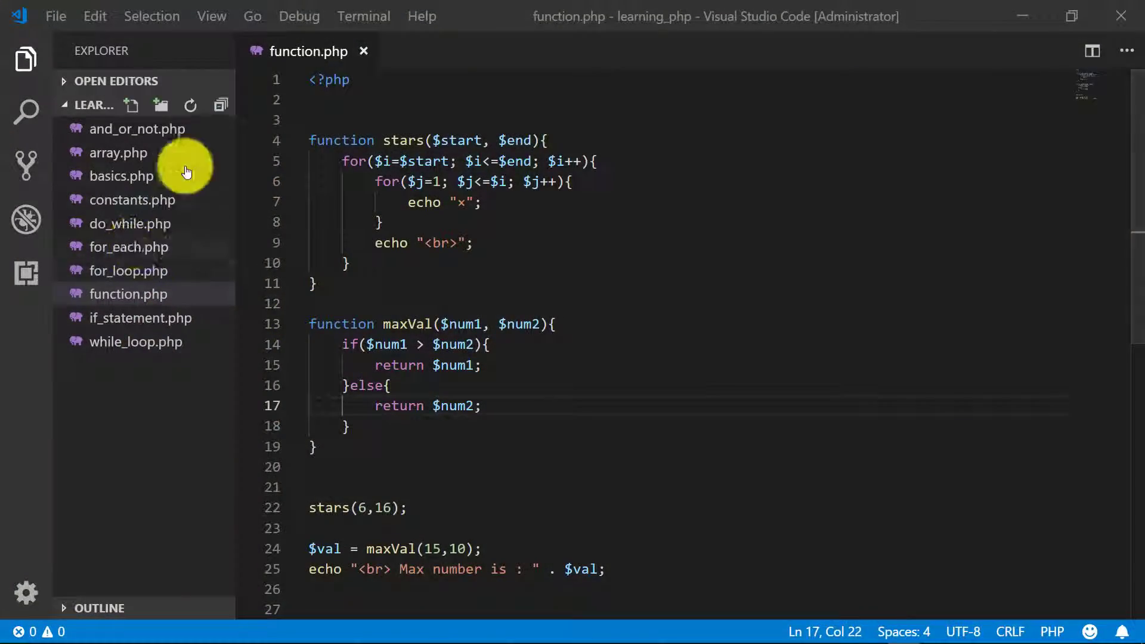
Create a new file named ternary.php and begin it with the <?php tag.
click(131, 105)
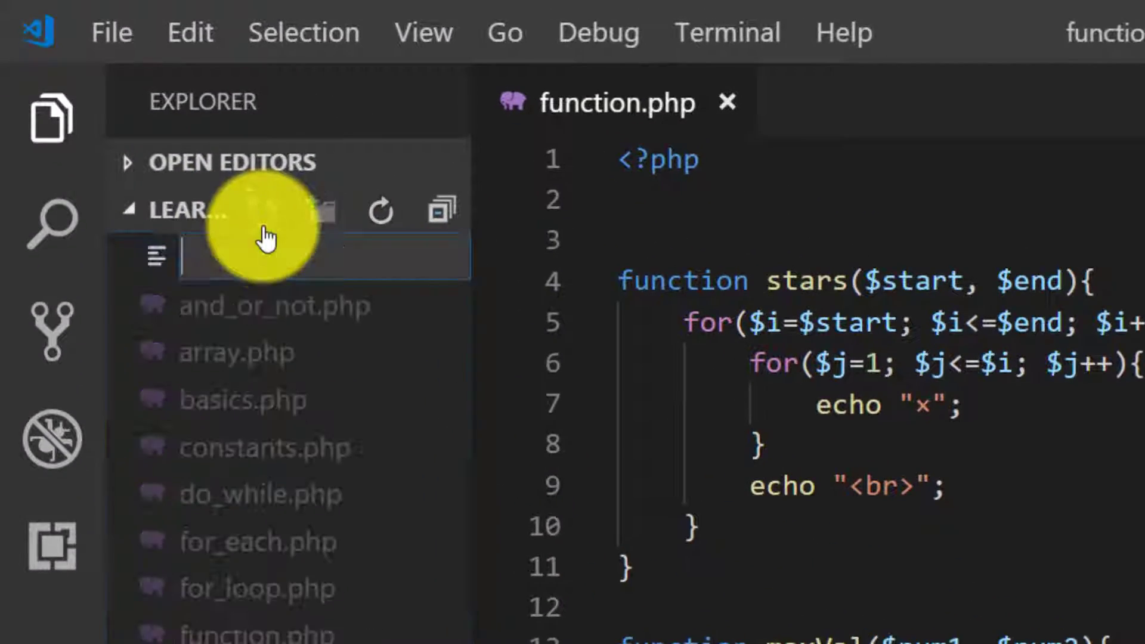
text(ternar)
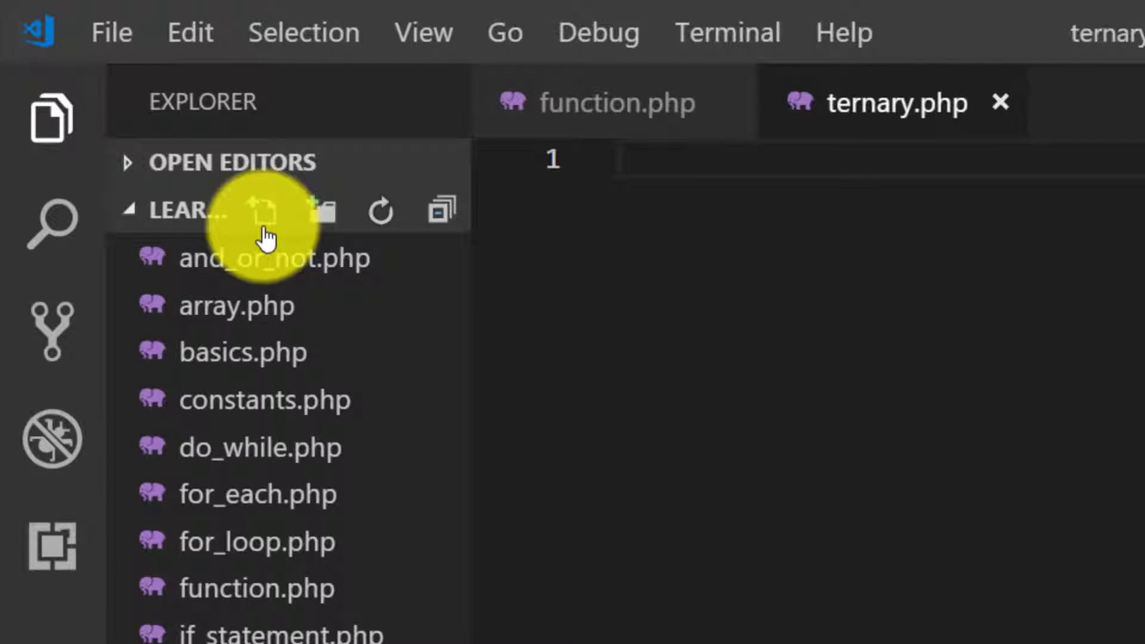
text(<?php)
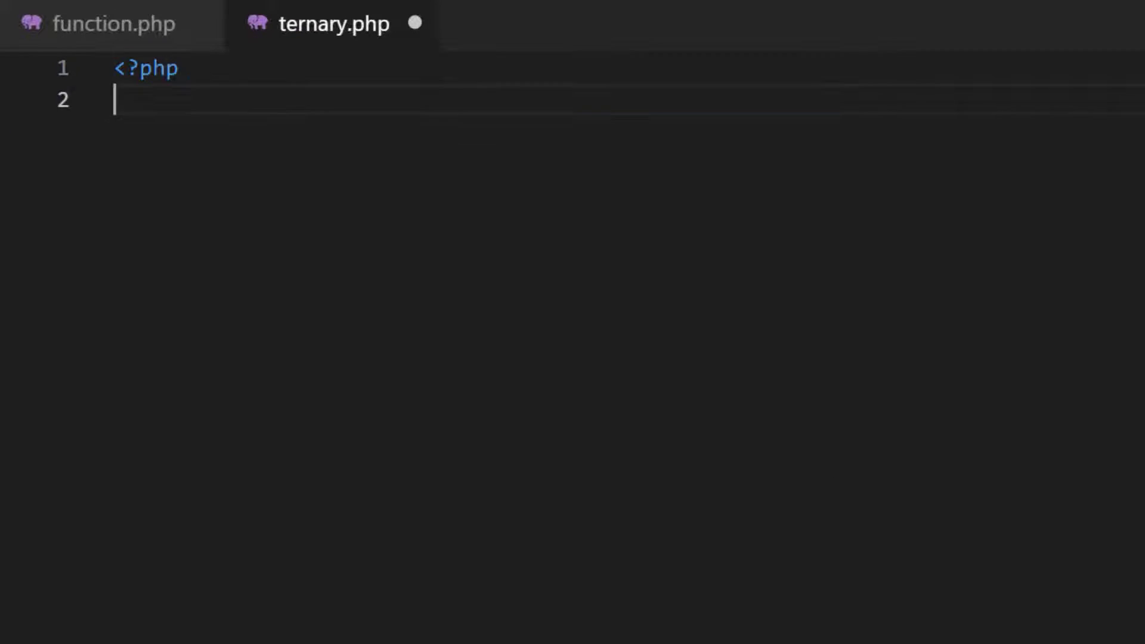
Echo an <h1> heading reading "Ternary Operator".
key(Enter)
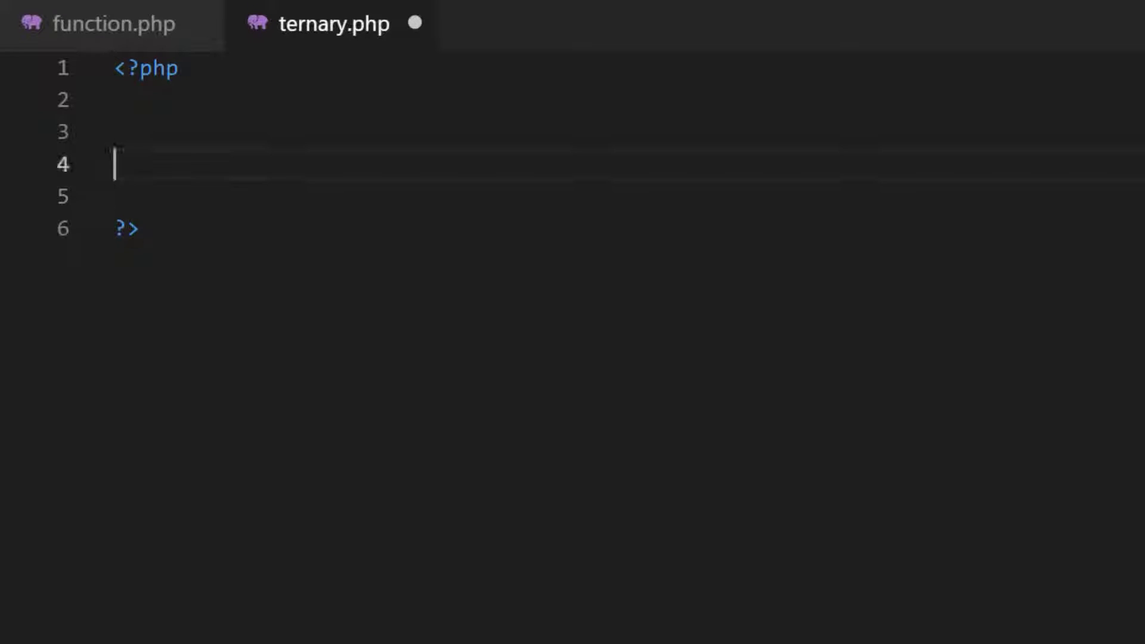
text(echo "")
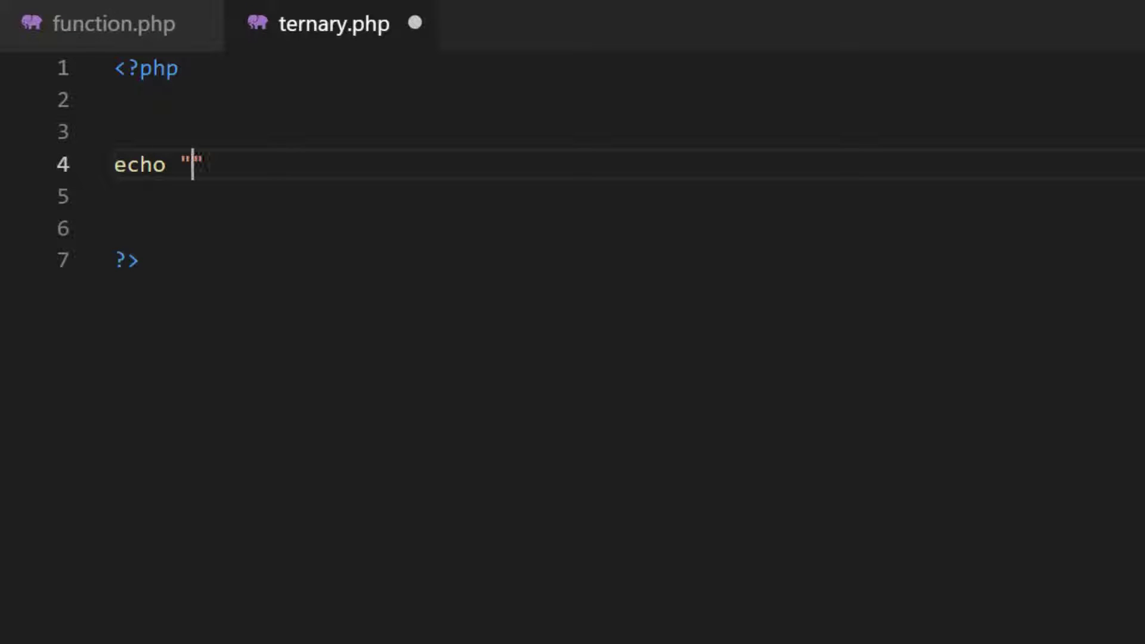
text(<h1>Ternary Operator)
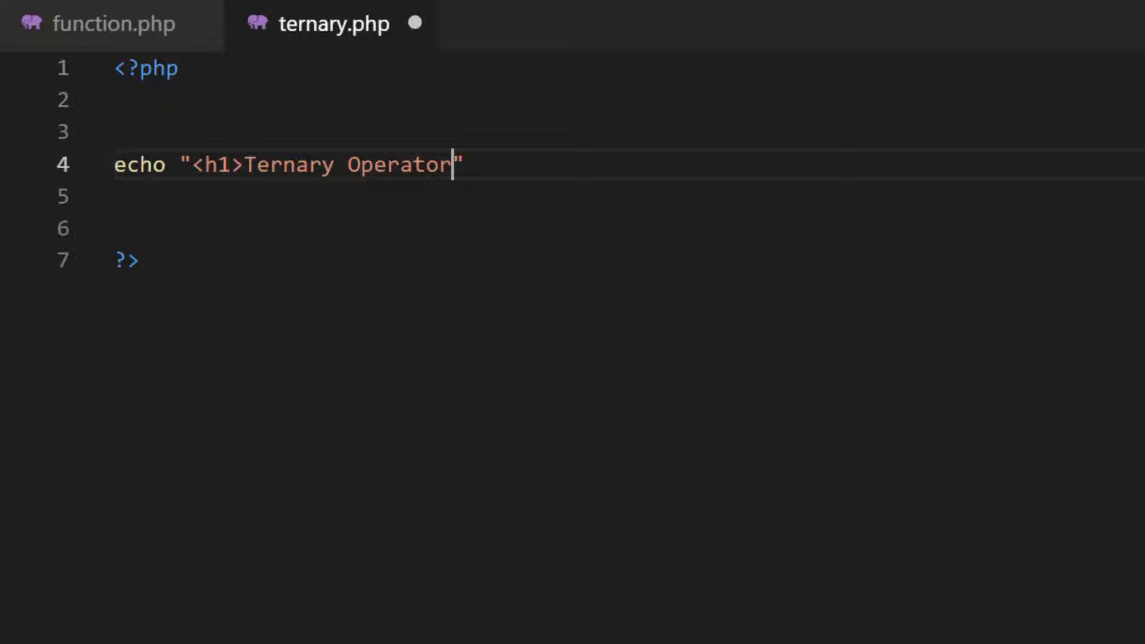
text(</h)
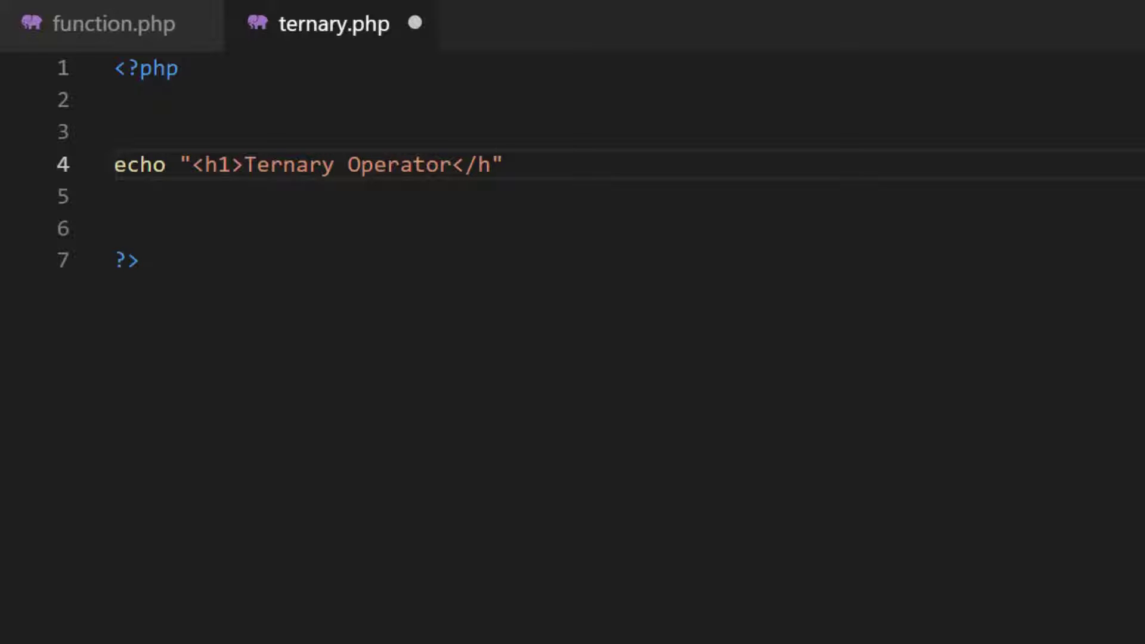
text(1>)
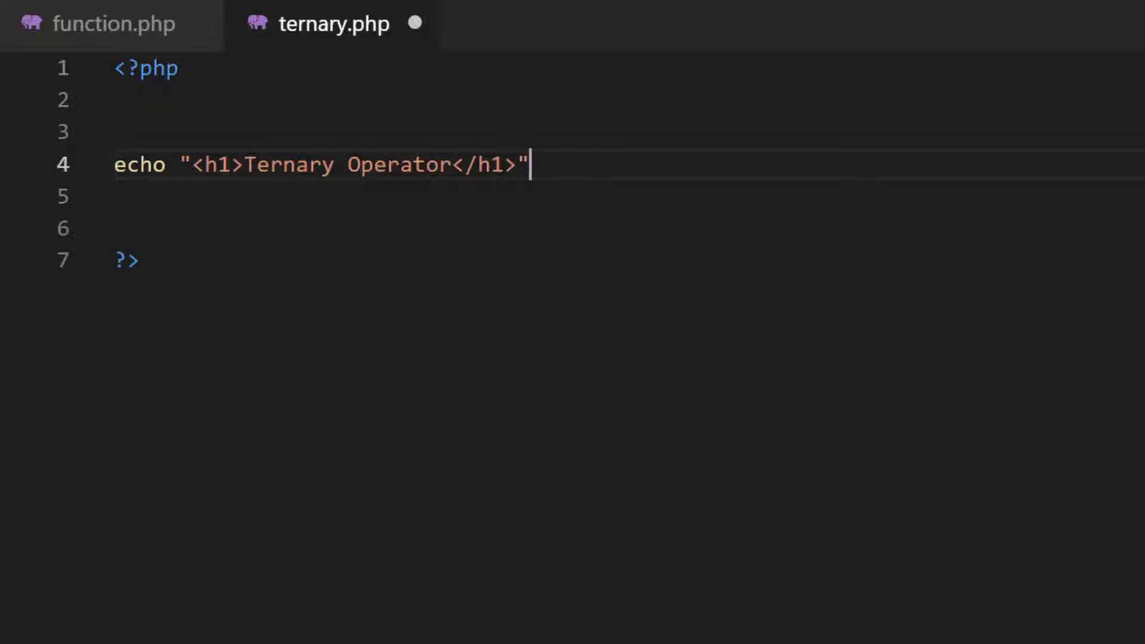
text(;)
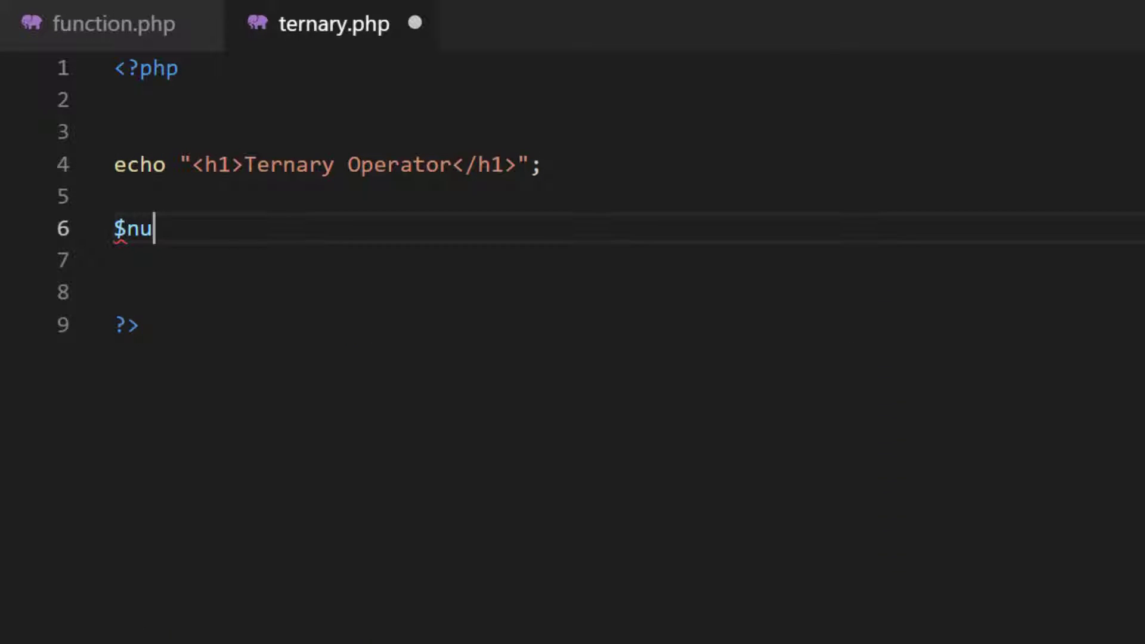
Declare $num1 = 10 and $num2 = 20.
text(m1 = 1)
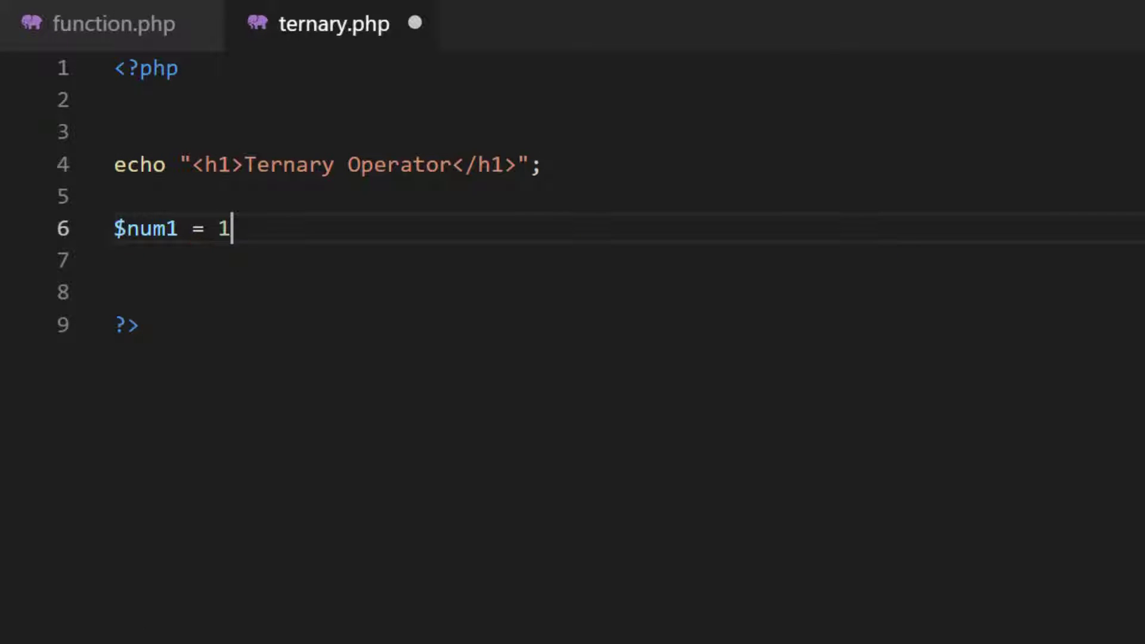
text(0)
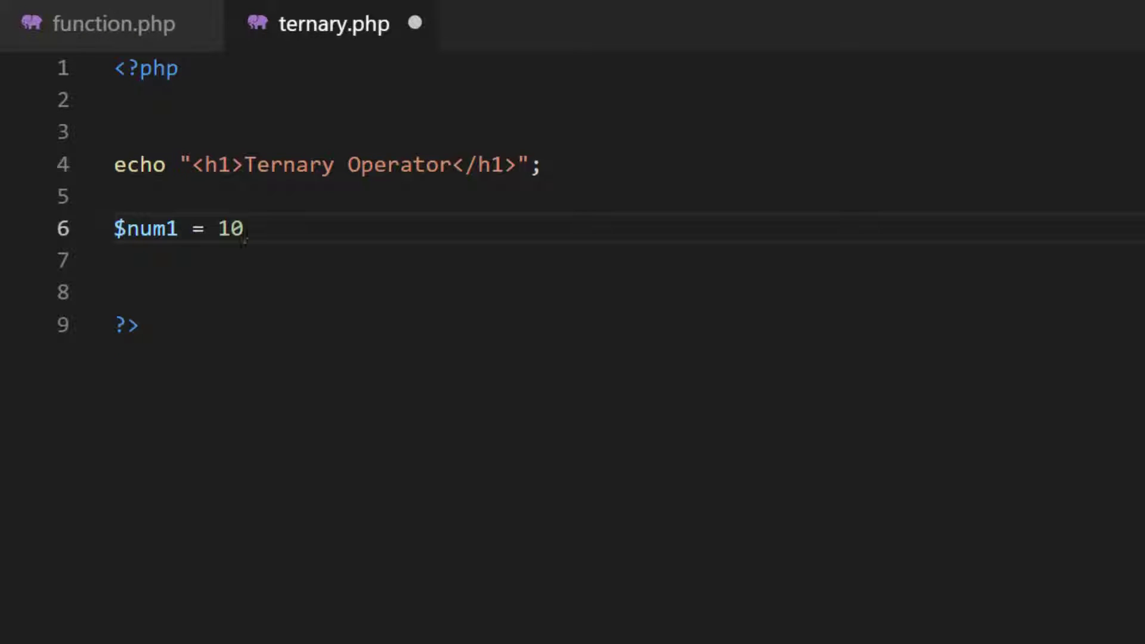
text(;)
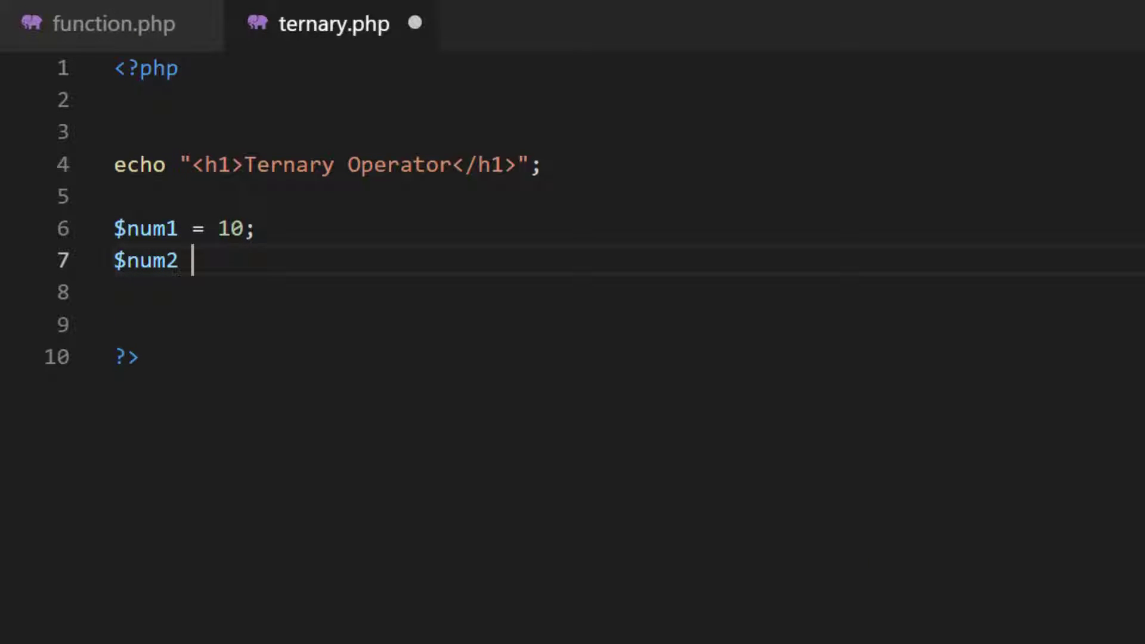
text(= 02)
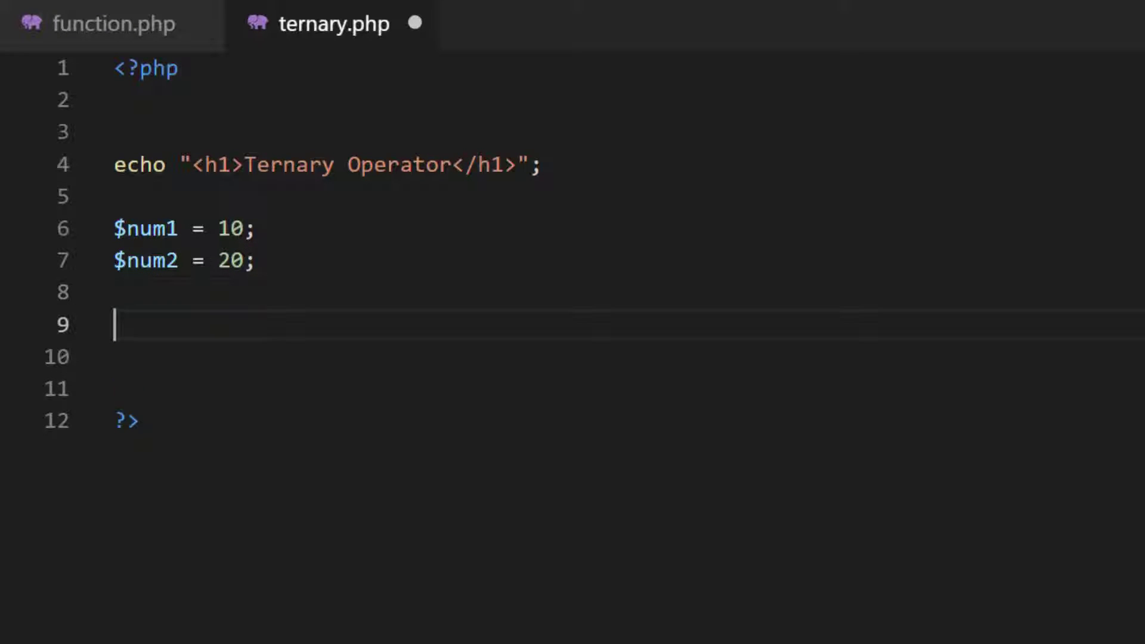
Write $maxVal = $num1 > $num2 ? "Num1 is greater" : "Num2 is greater".
text($max)
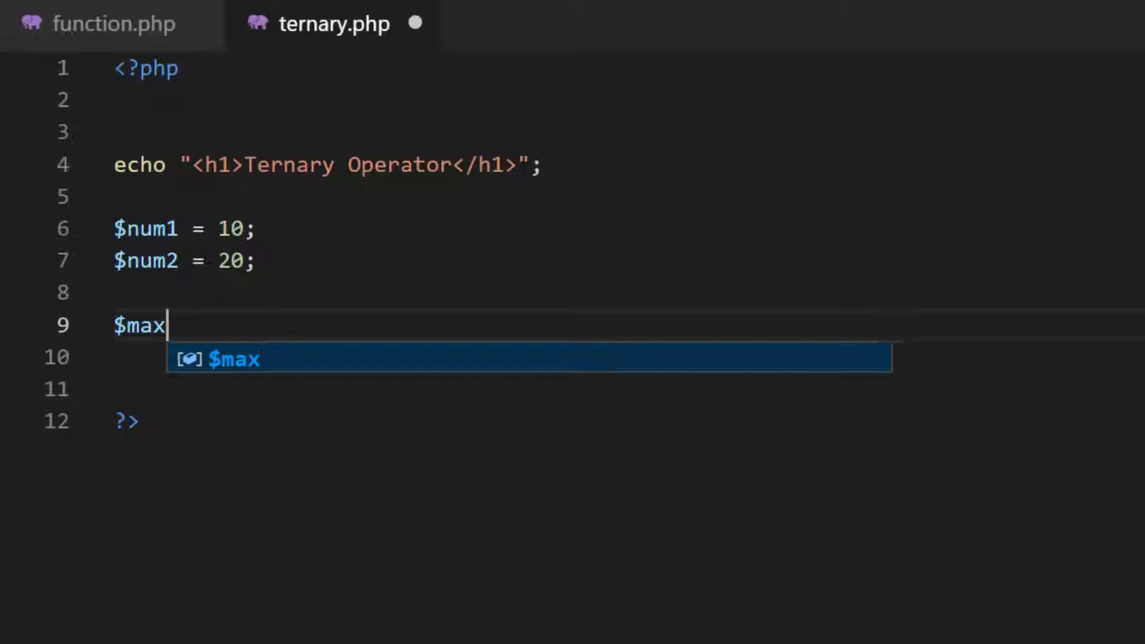
text(Val =)
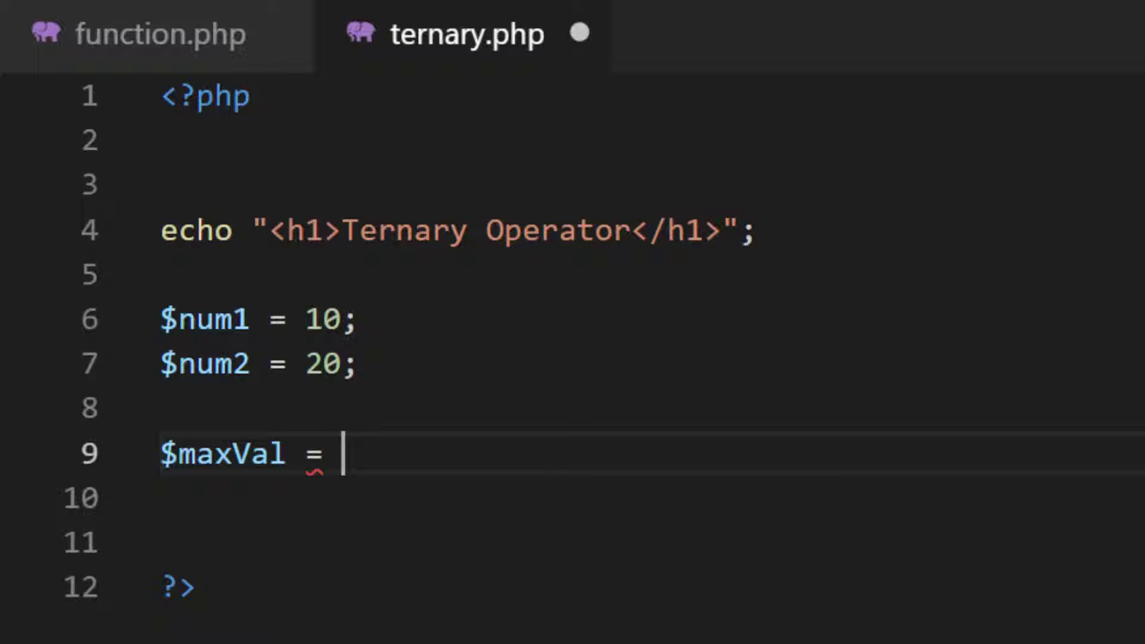
text($num)
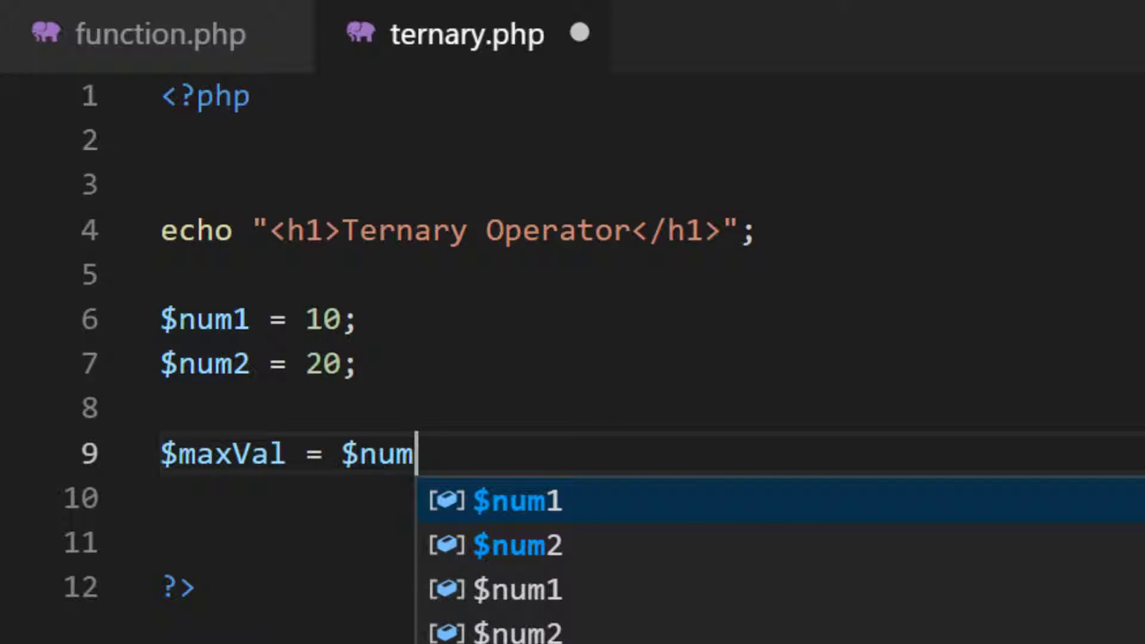
text(1 >)
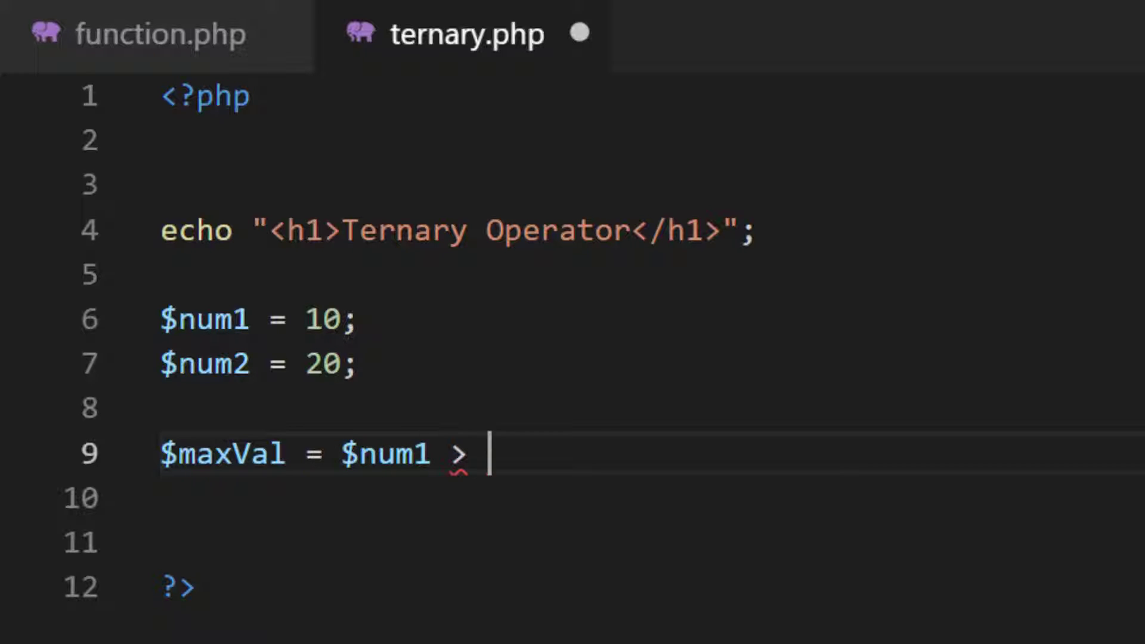
text($num2)
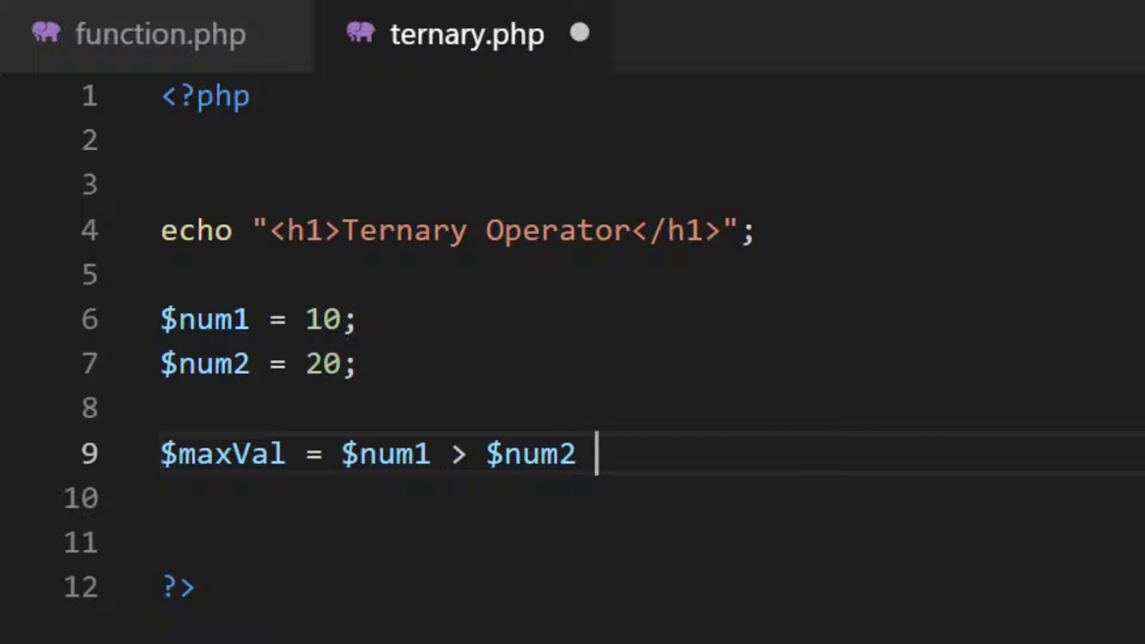
text(? "N)
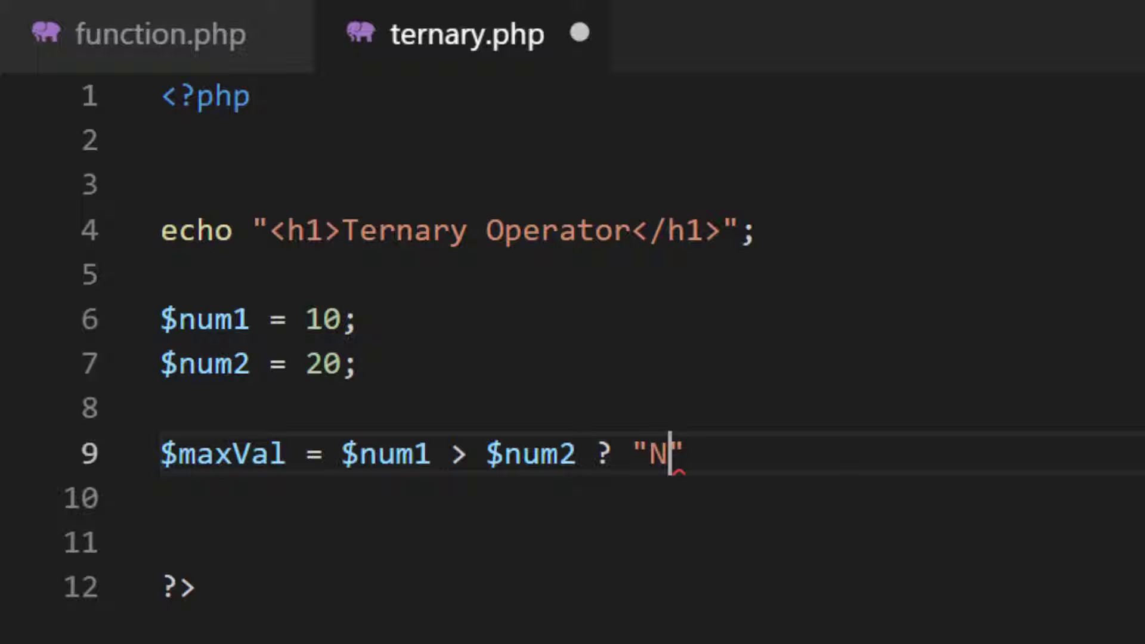
text(um1 is)
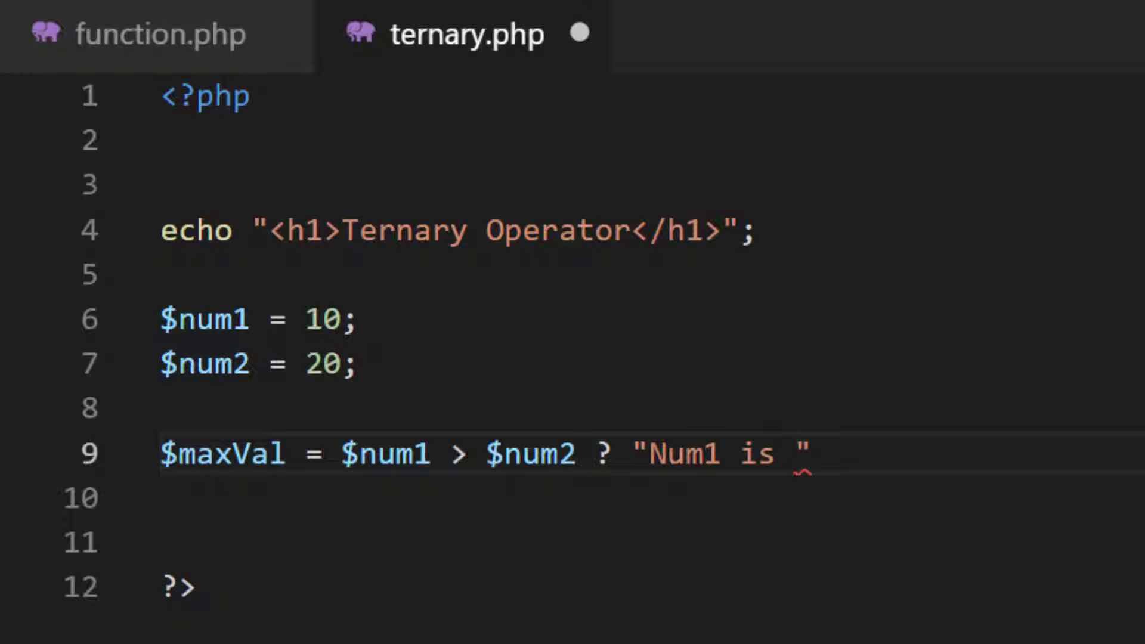
text(greater)
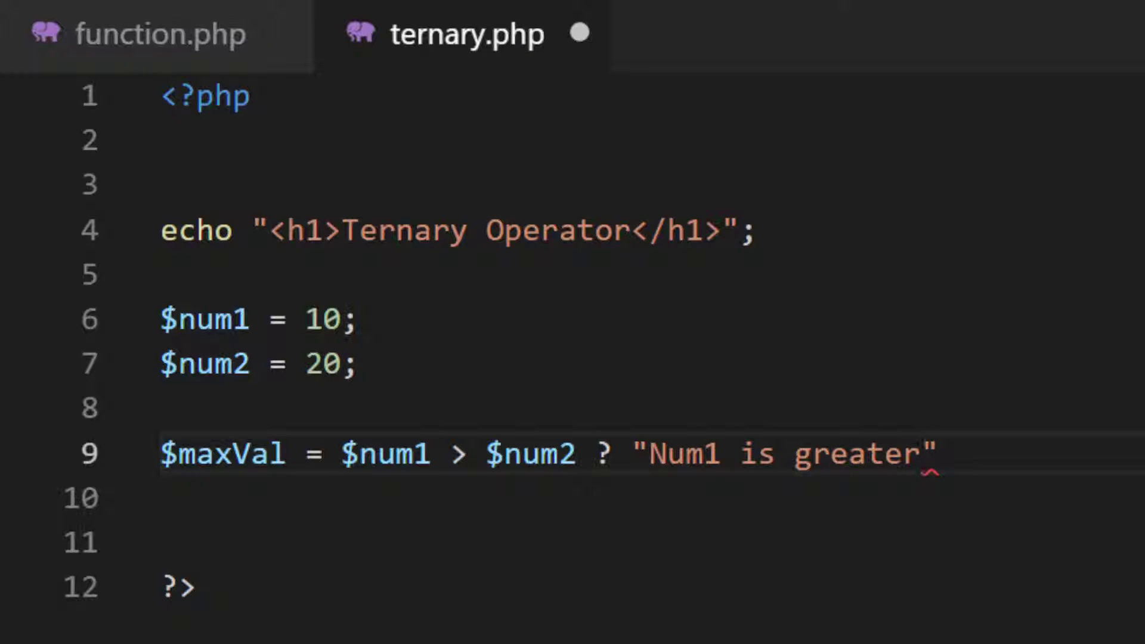
click(950, 453)
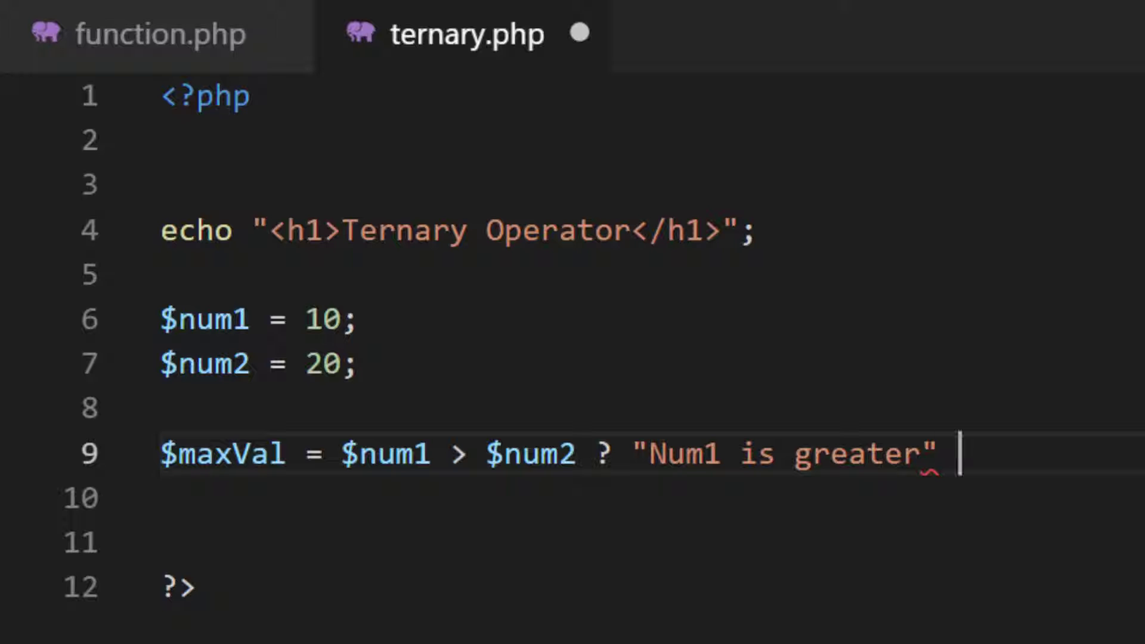
text(: "")
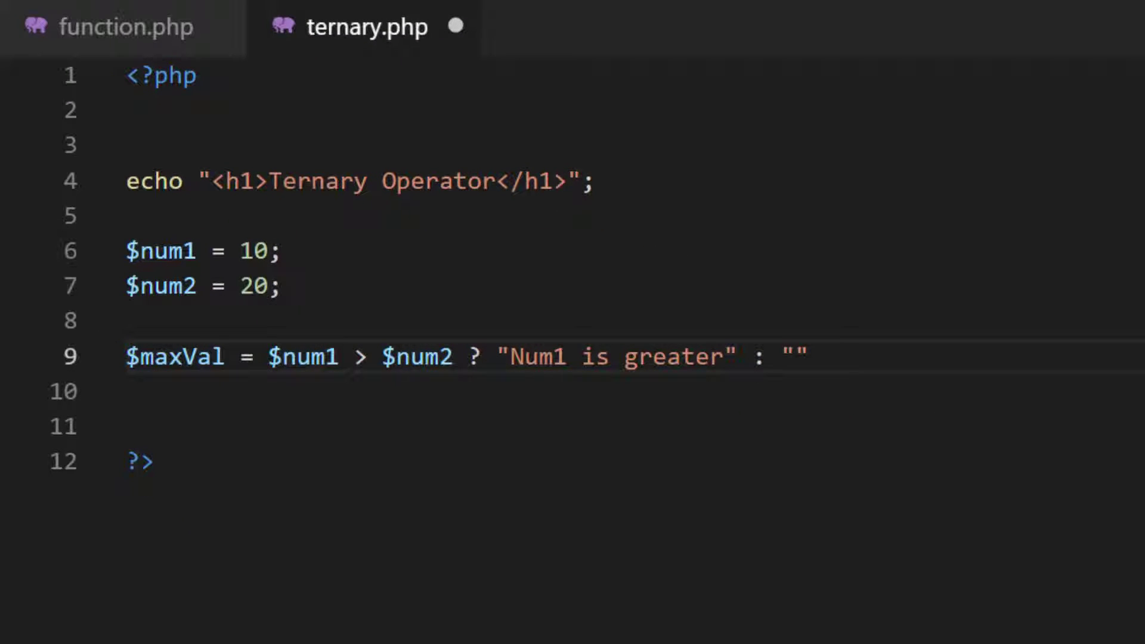
text(Num2 is)
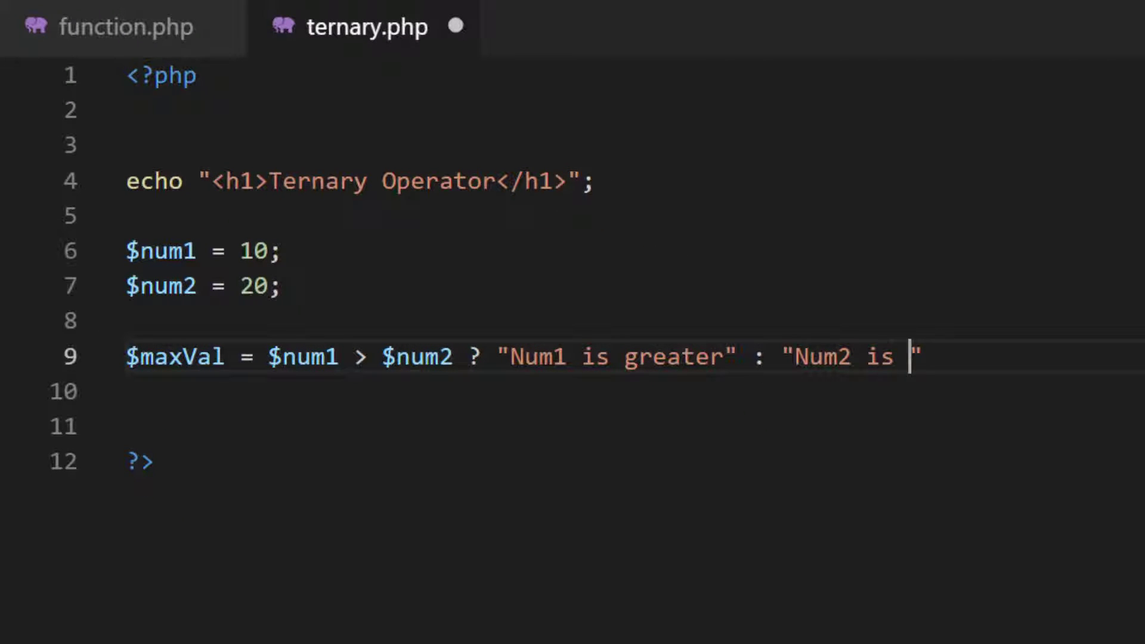
text(greater)
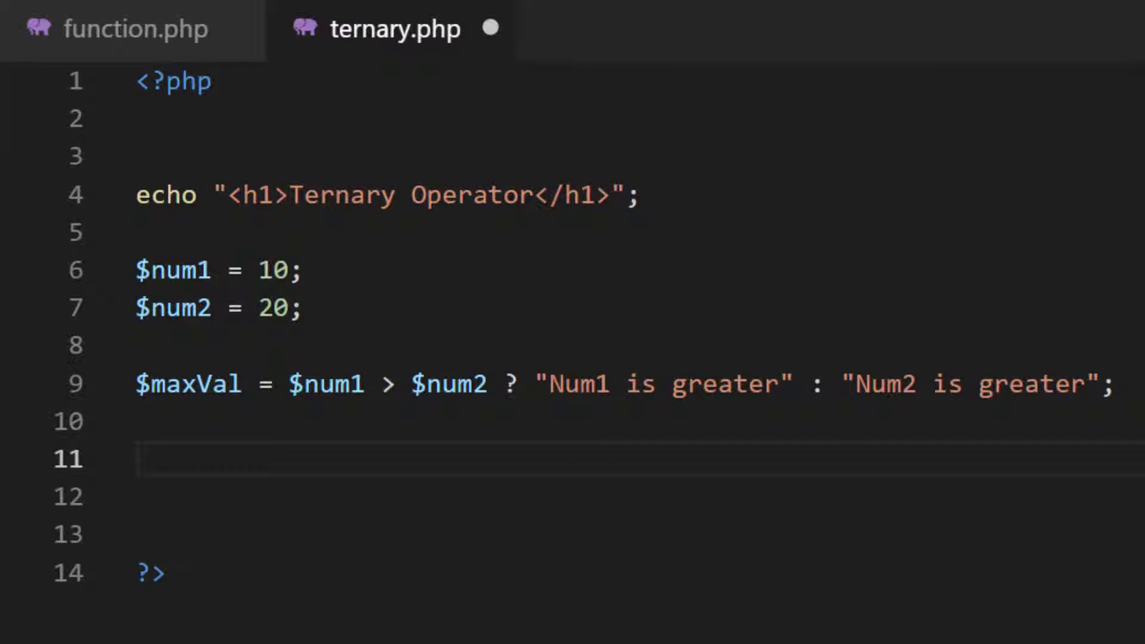
Add echo "<br>$maxVal"; below the ternary line.
text(echo "<br)
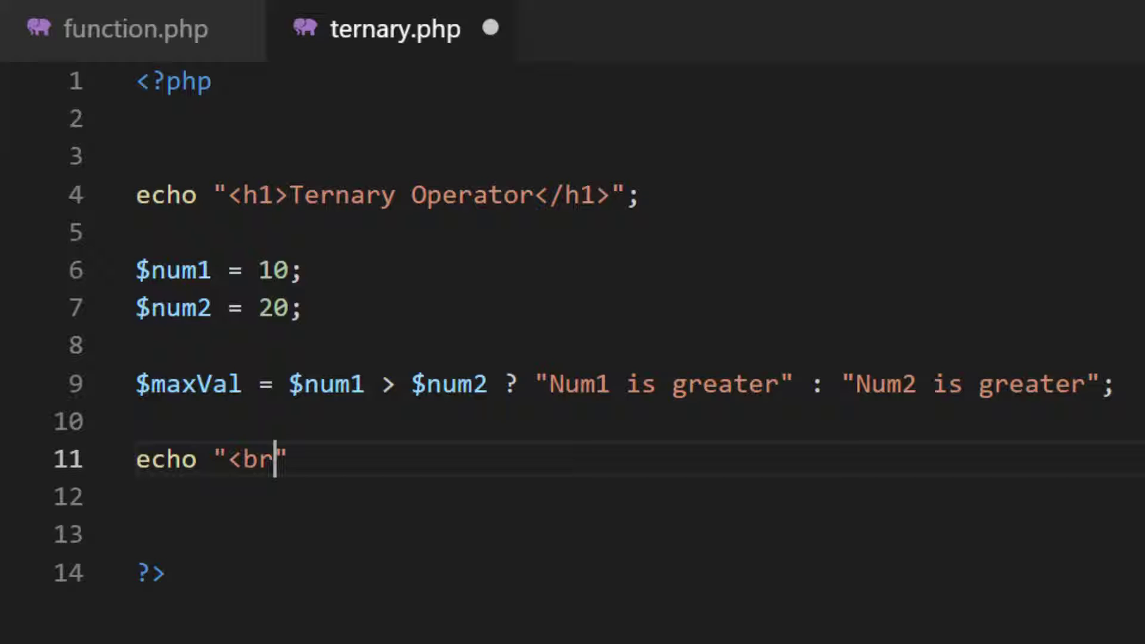
text($mar)
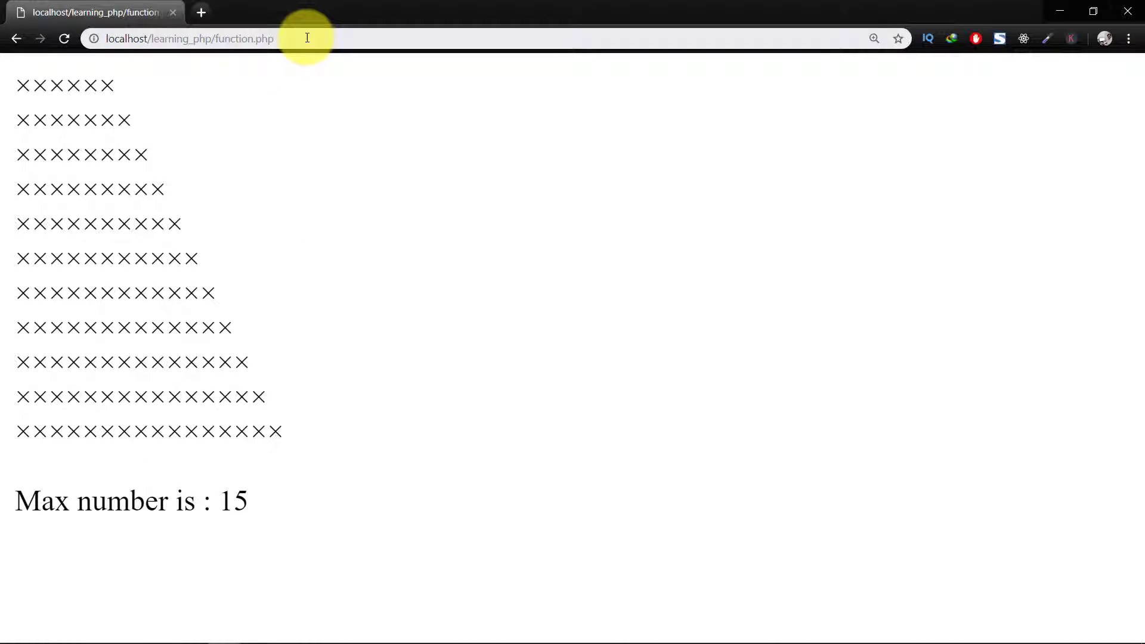
Load localhost/learning_php/ternary.php in a new Chrome tab.
click(200, 13)
text(localhost/learning_php/ternary.php)
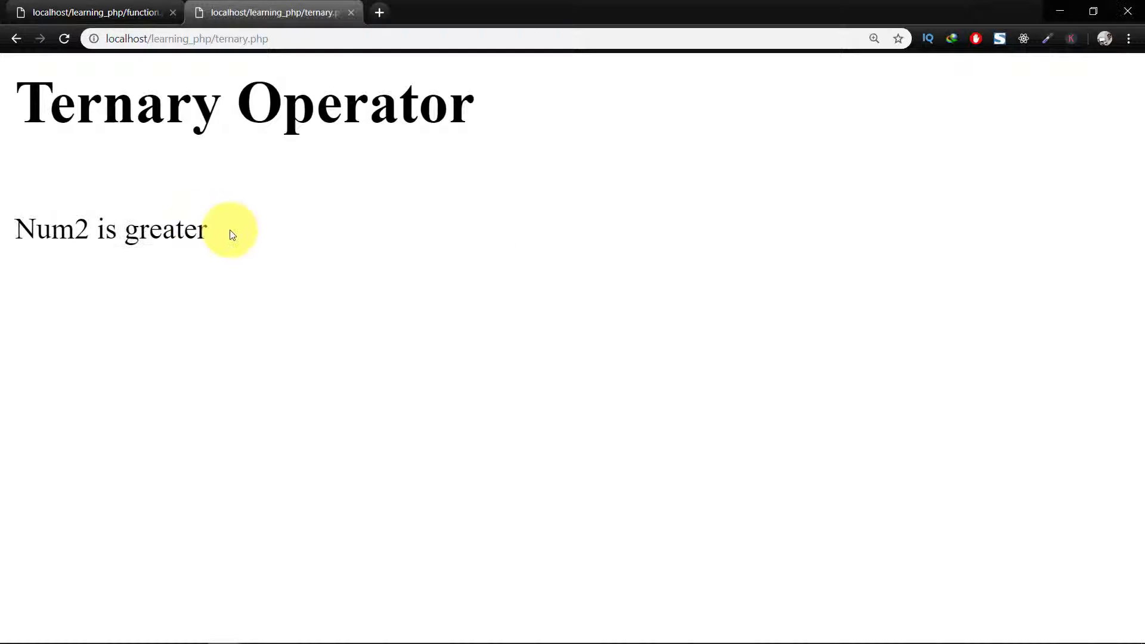
mouse_move(256, 275)
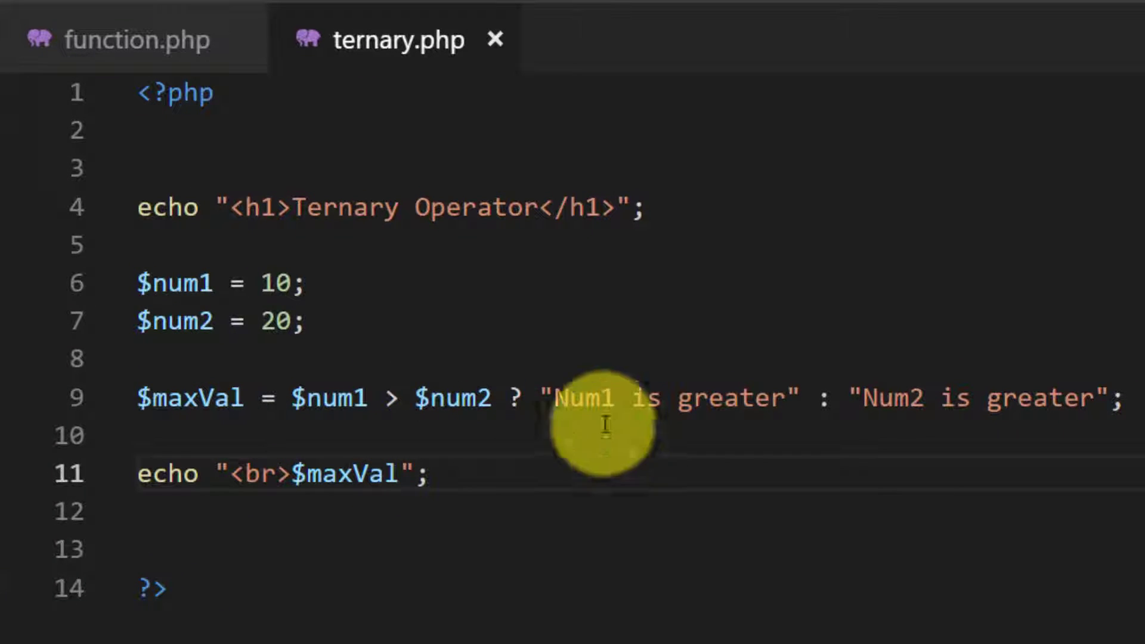
Make the ternary return $num1 or $num2, and prefix the echo with "Max value is : ".
double_click(173, 283)
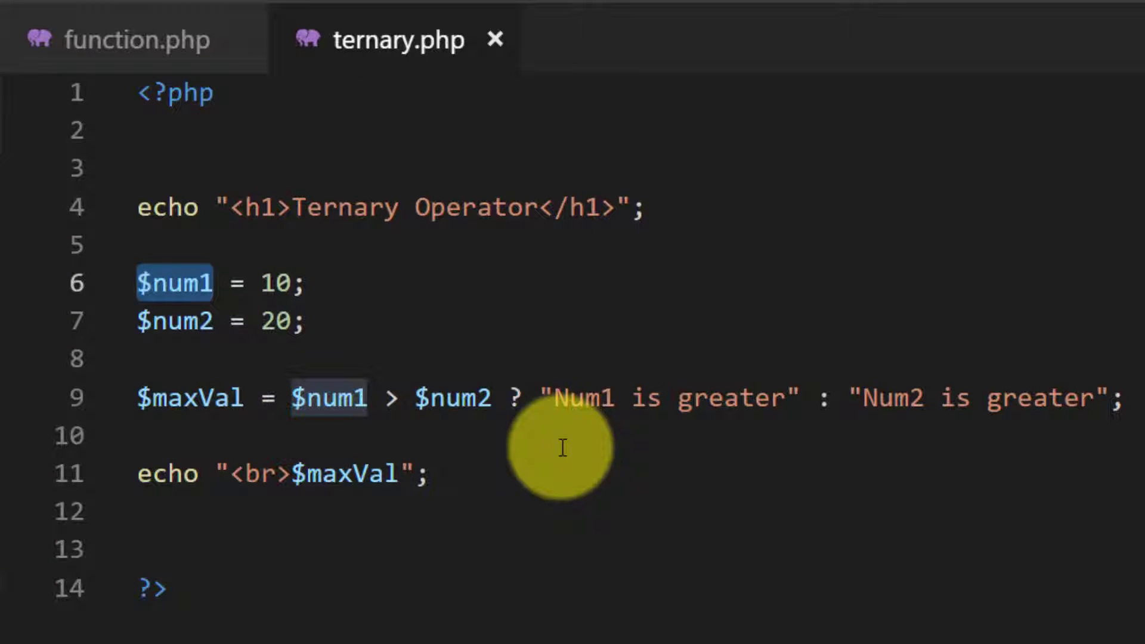
text($num1)
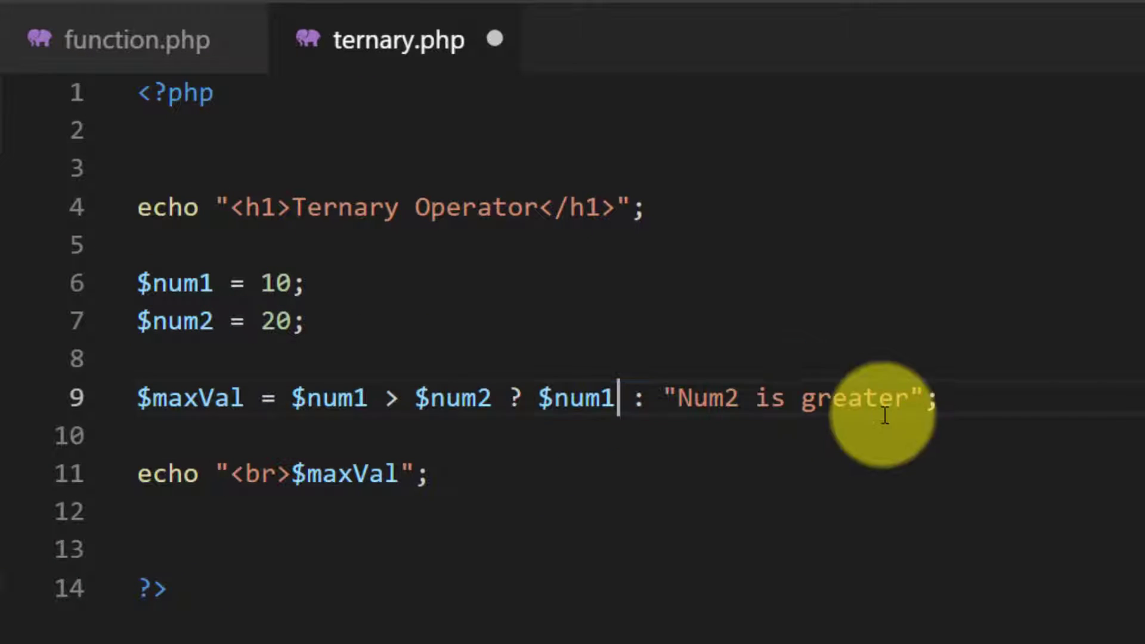
double_click(767, 398)
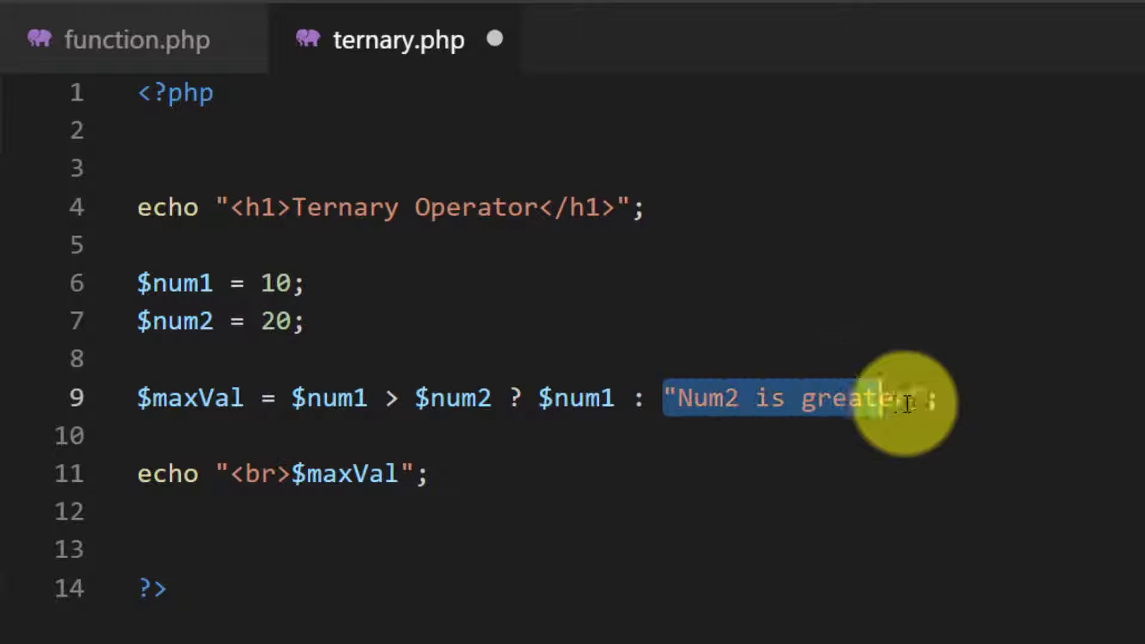
text($num1)
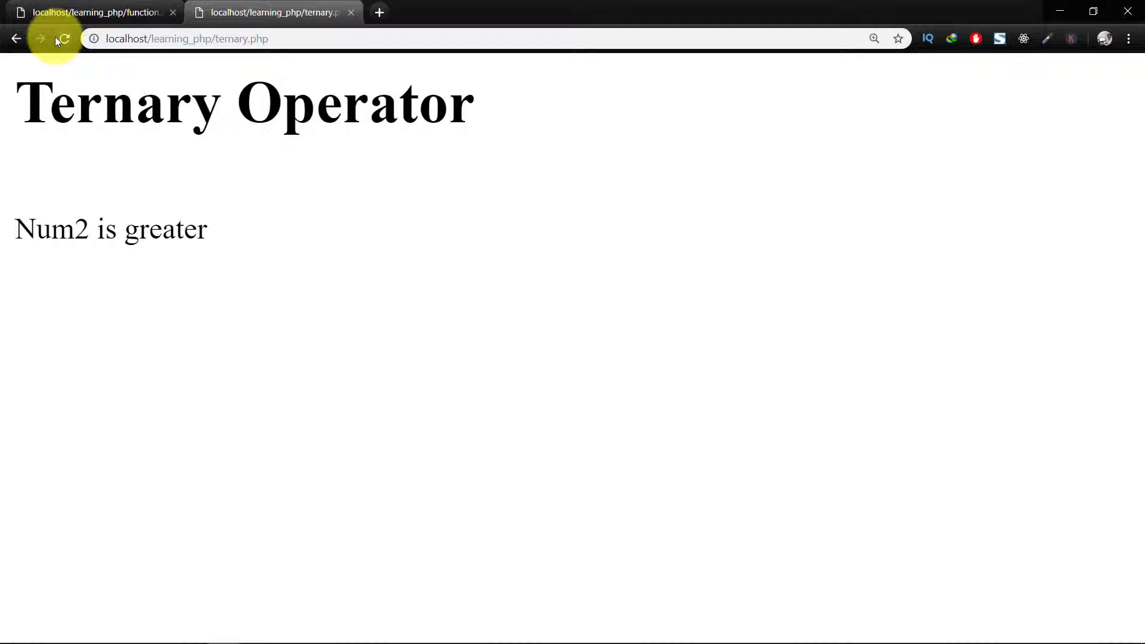
click(64, 39)
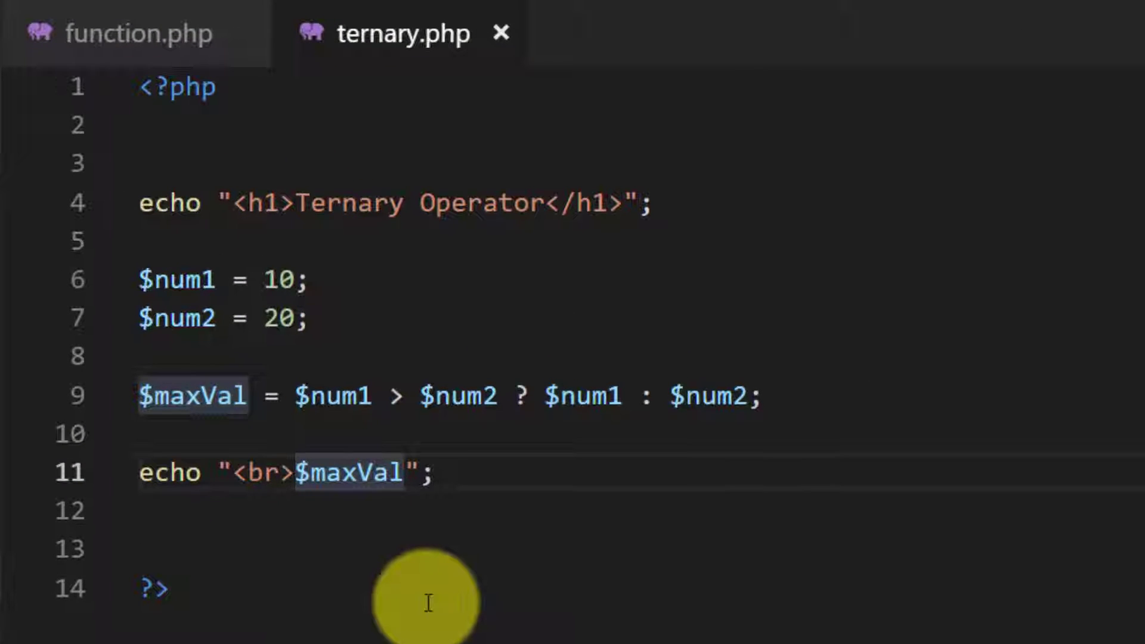
text(Max value is)
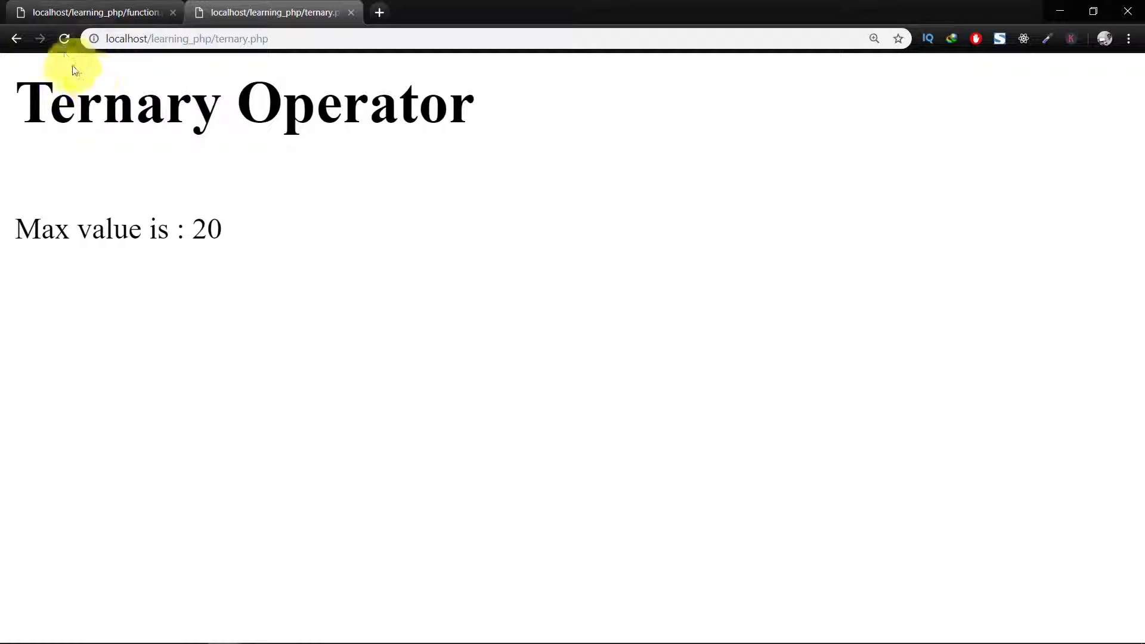
Change $num1 to 30 and add a $result = false; line after $num2.
click(64, 38)
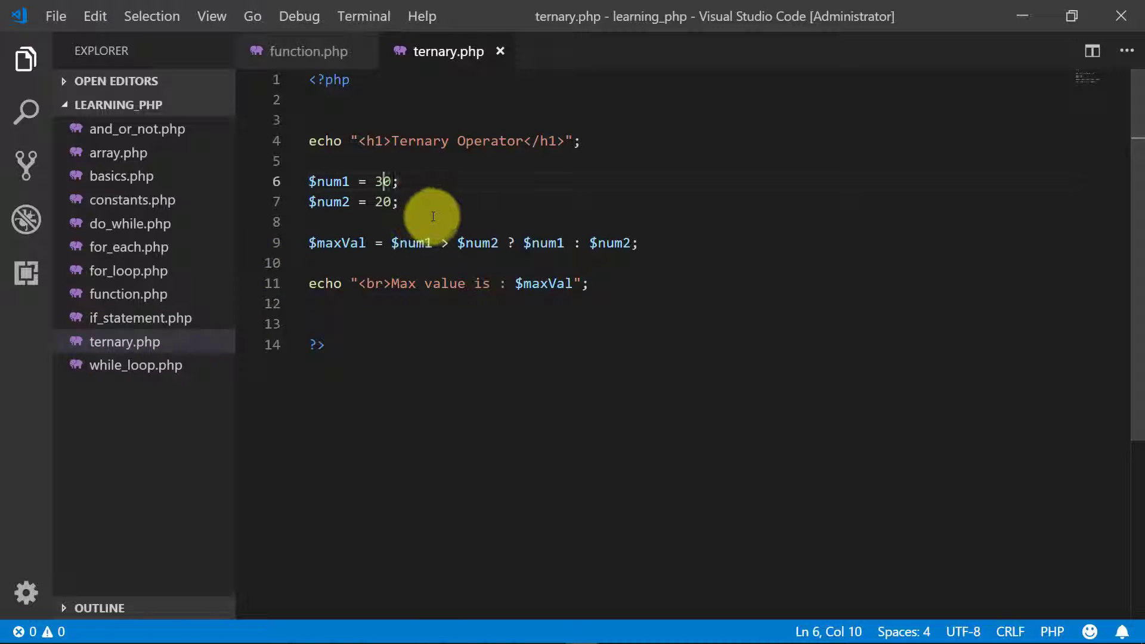
click(308, 221)
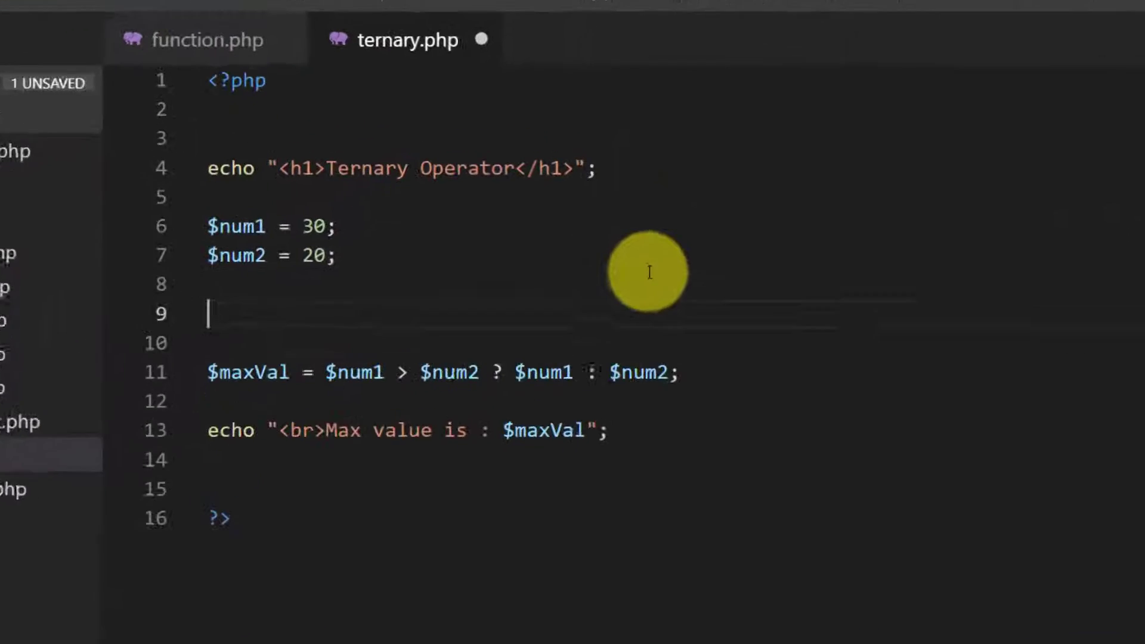
text($result)
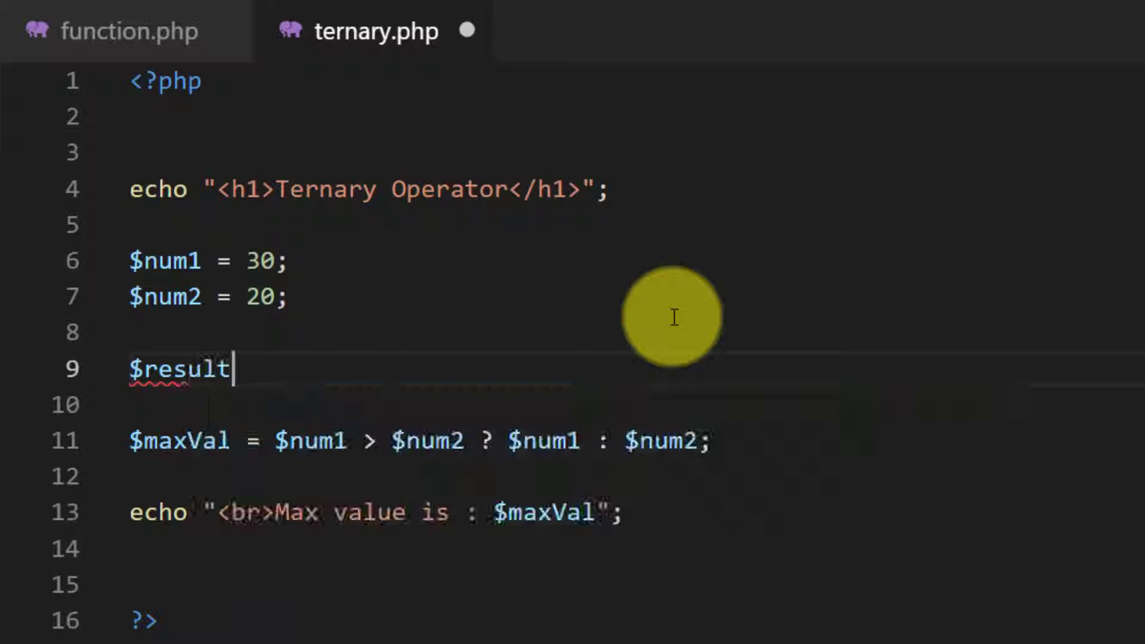
text(= fail)
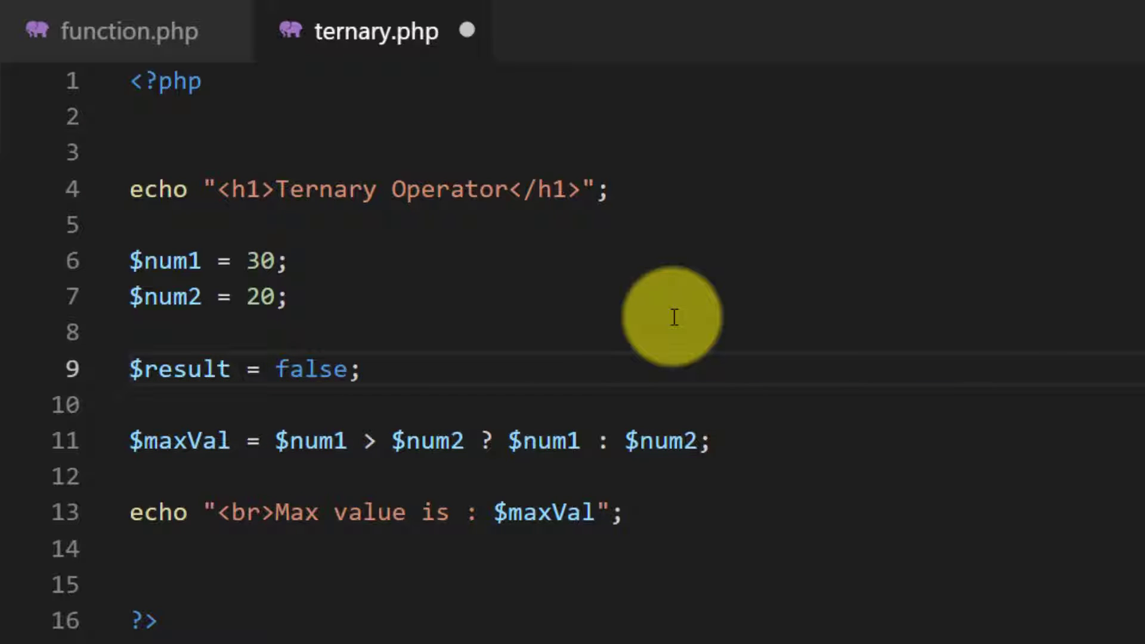
key(Enter)
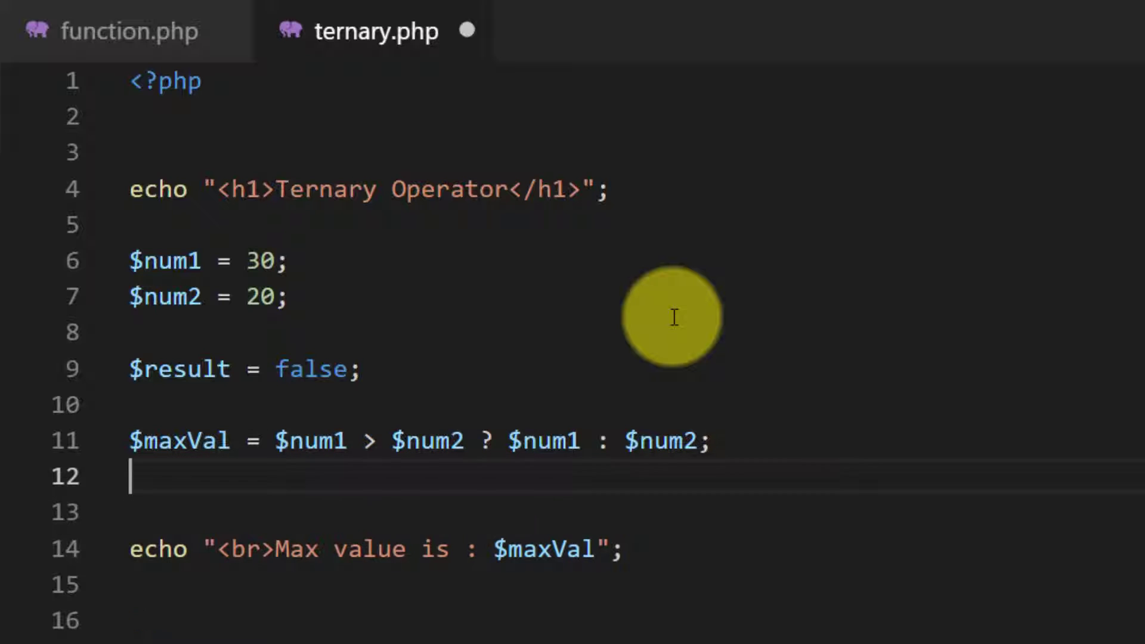
Begin the $msg assignment with the condition $result == false.
text($msg =)
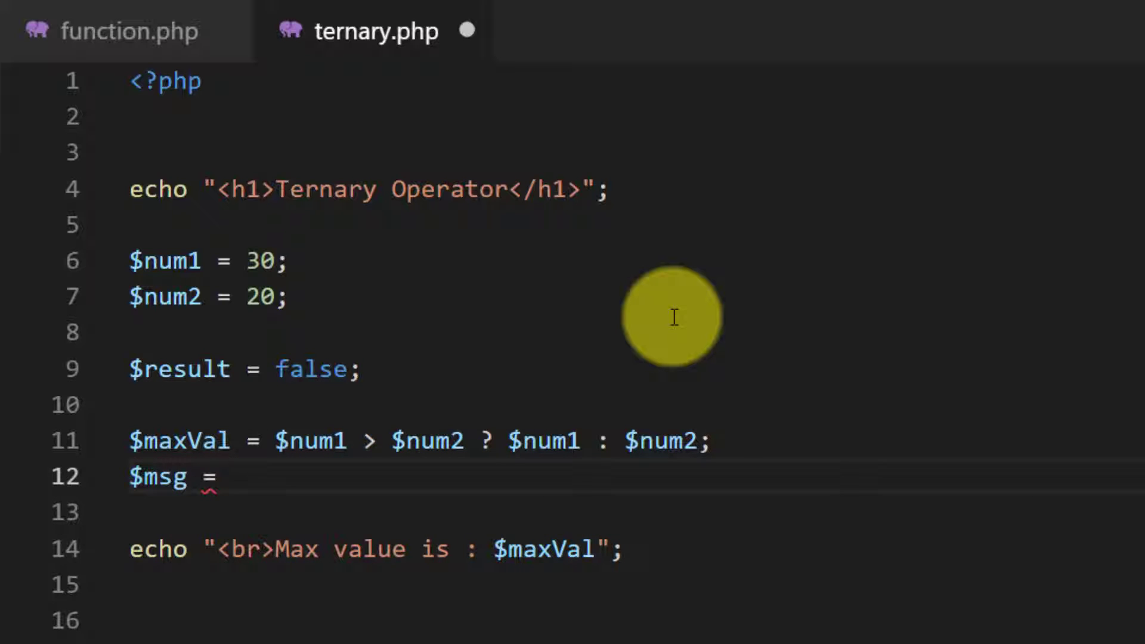
click(241, 477)
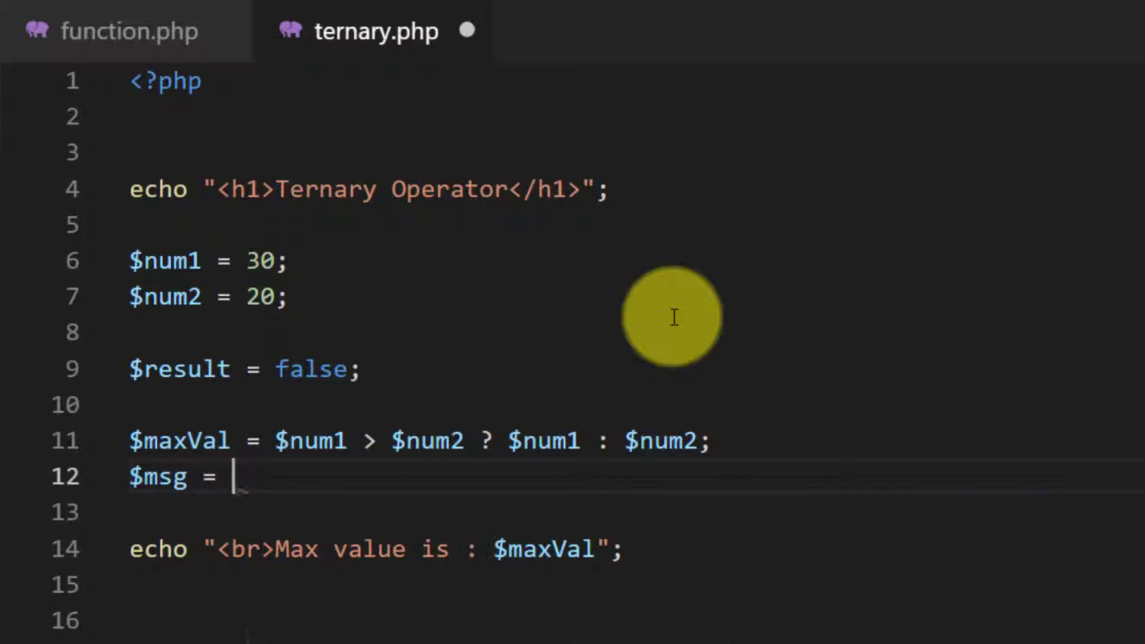
text($result)
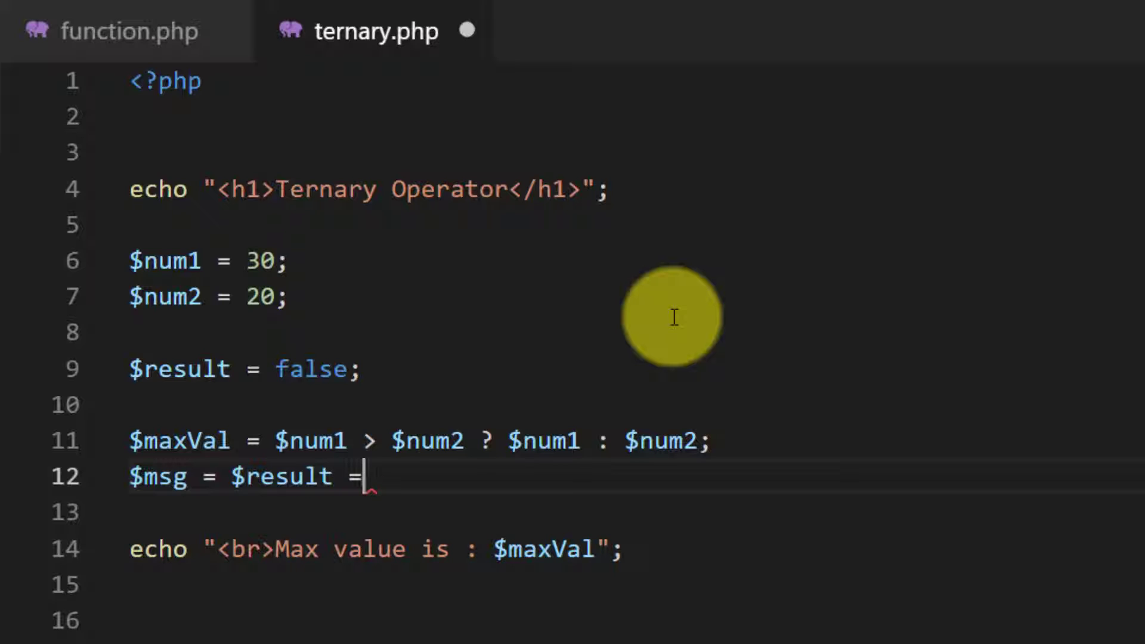
text(=)
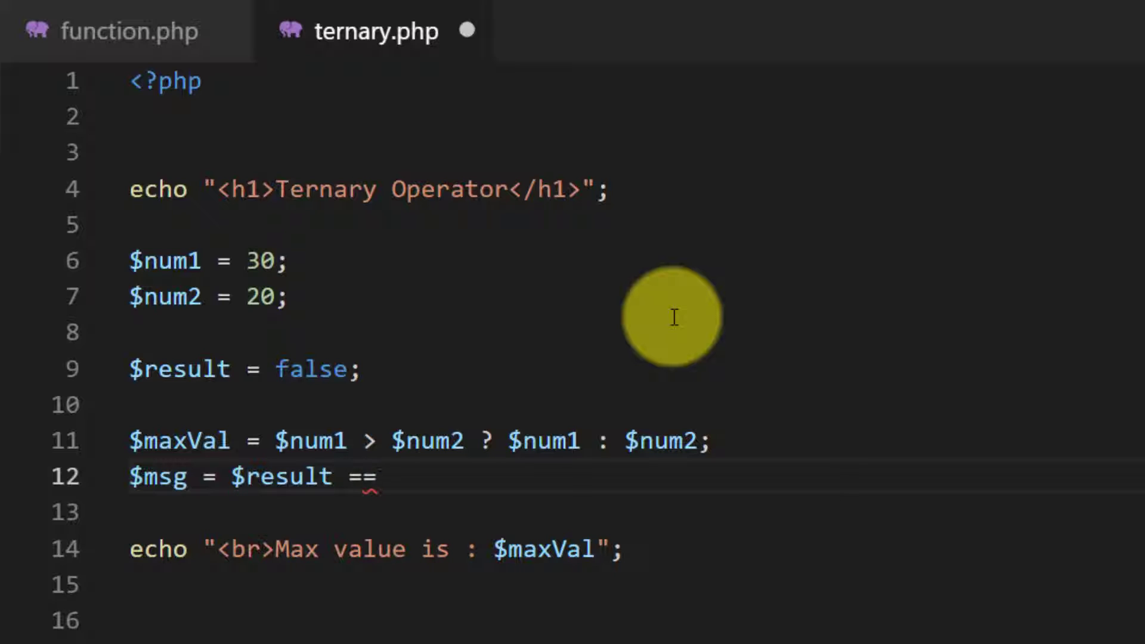
text(true)
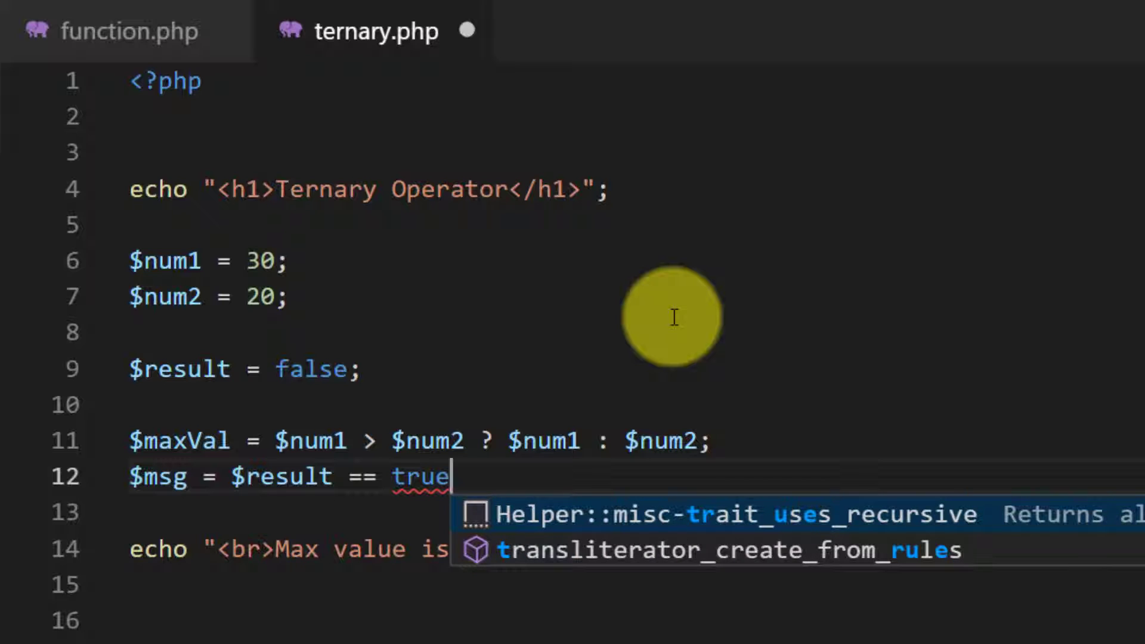
text(false)
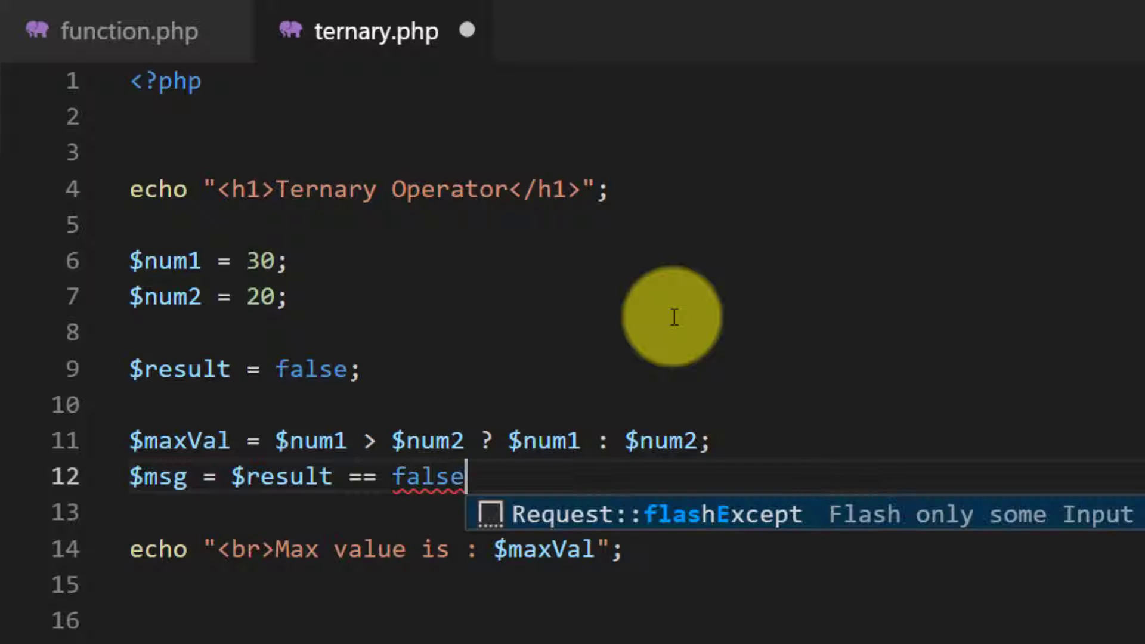
key(Escape)
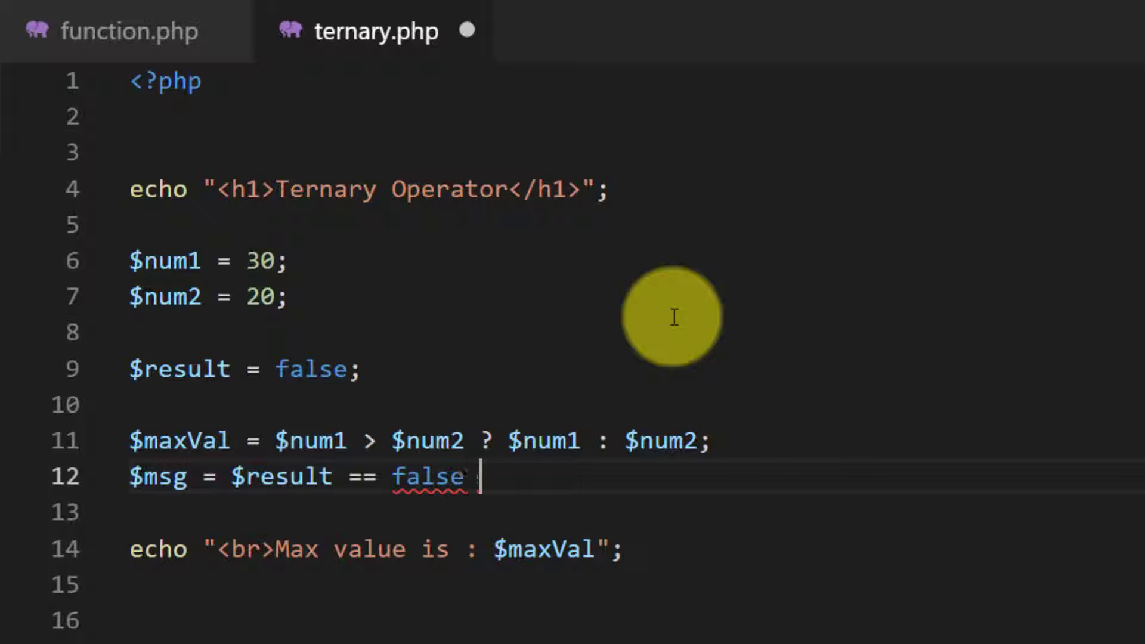
Finish the ternary with "Try again" : "Congratulations";.
text(? "")
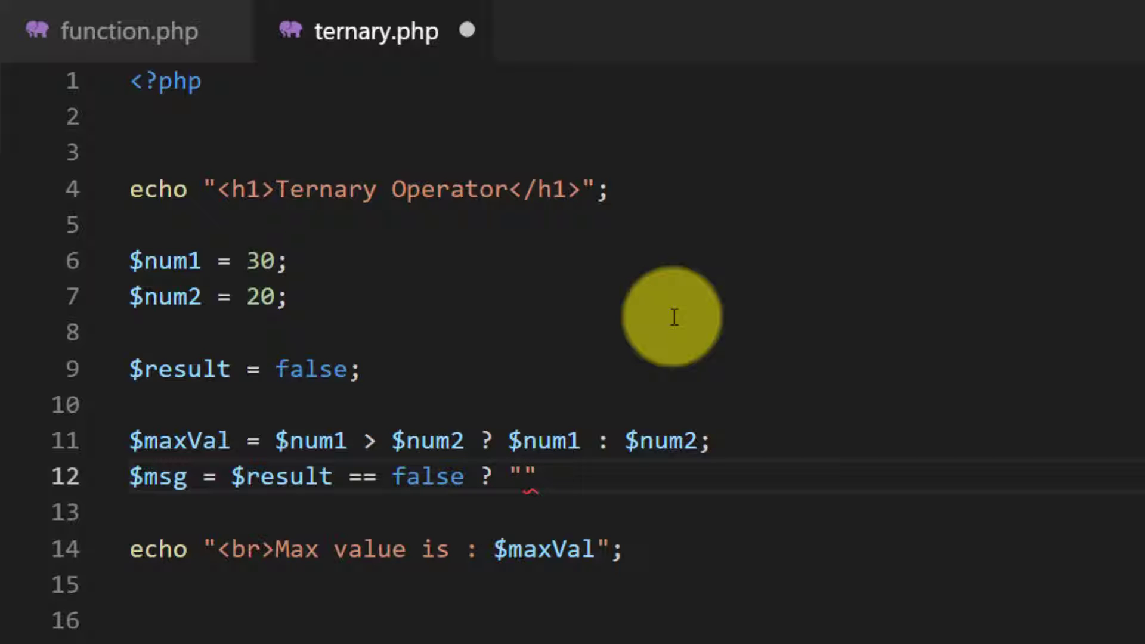
text(Try)
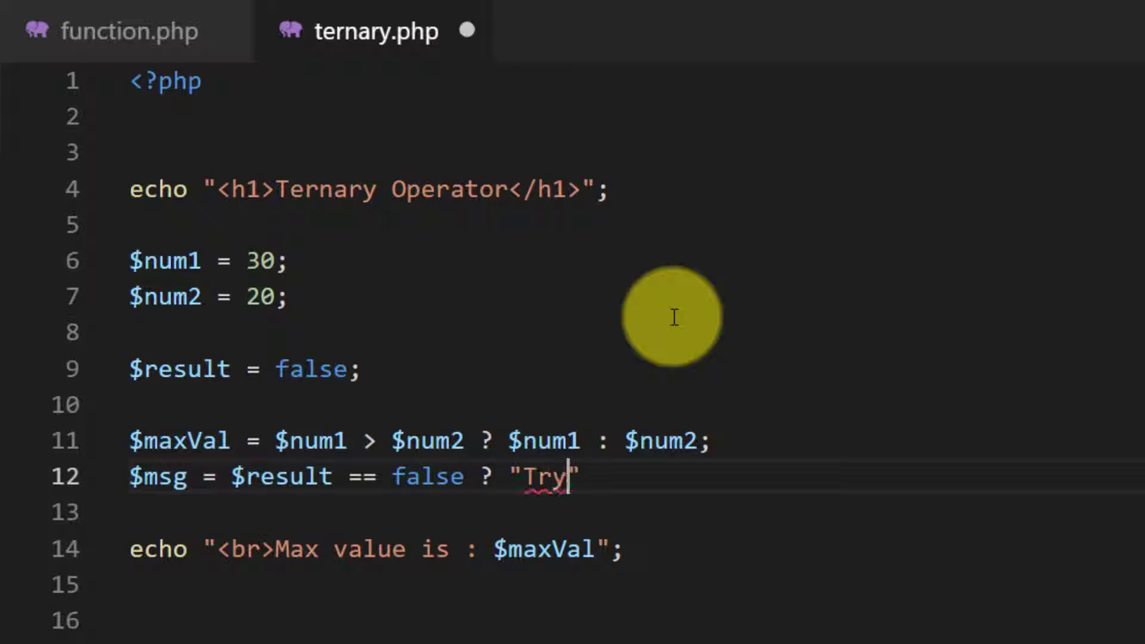
text(again)
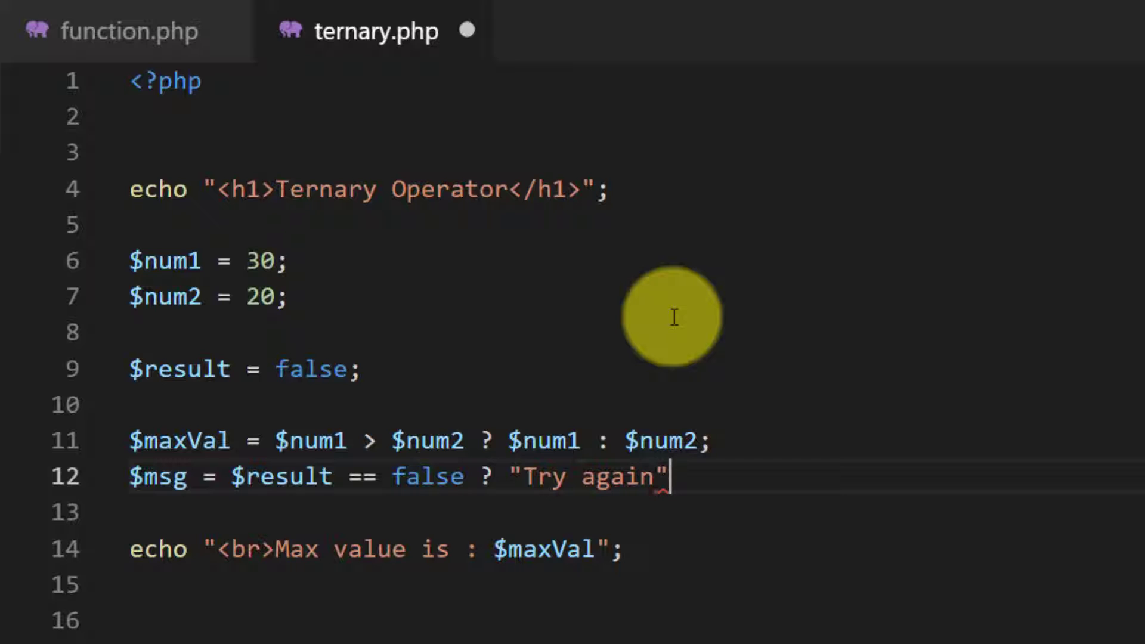
text(: "")
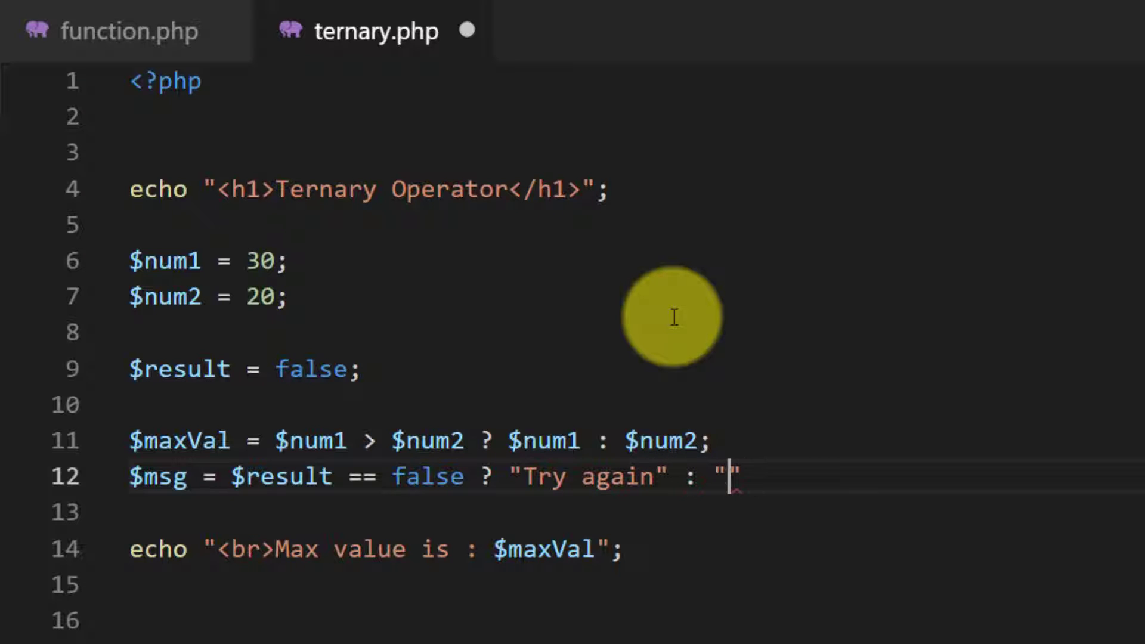
text(Congratul)
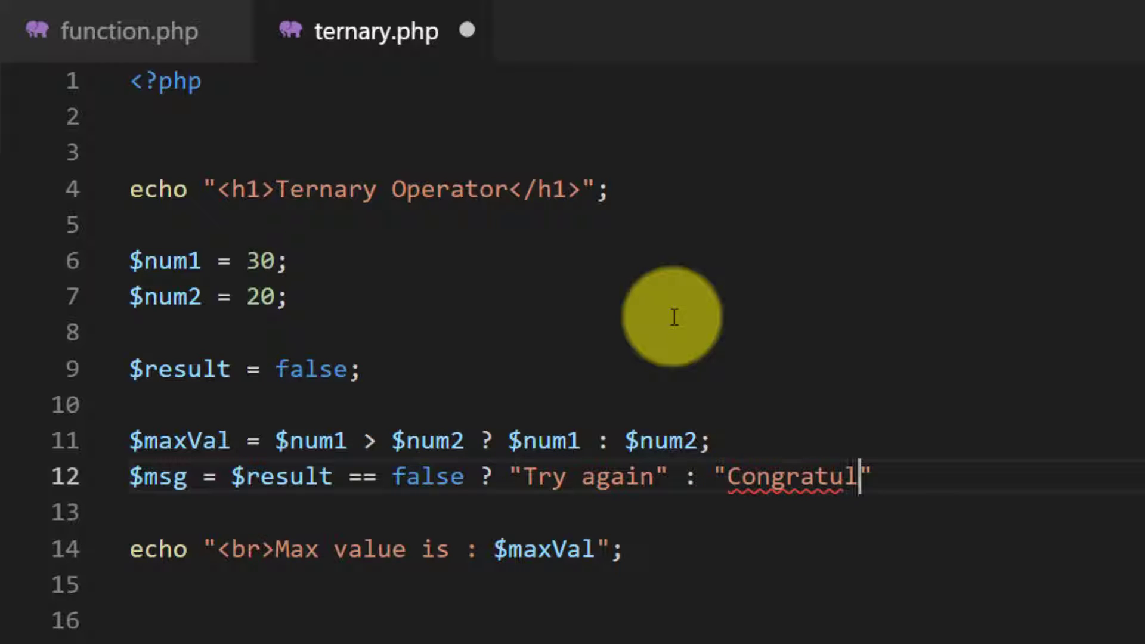
text(ations)
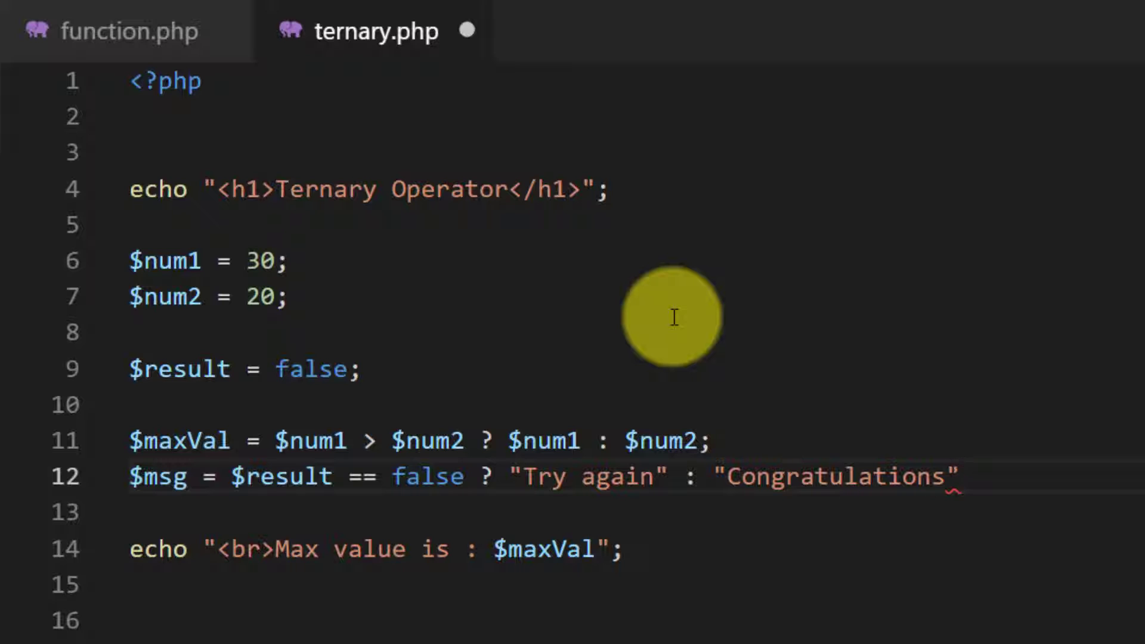
text(;)
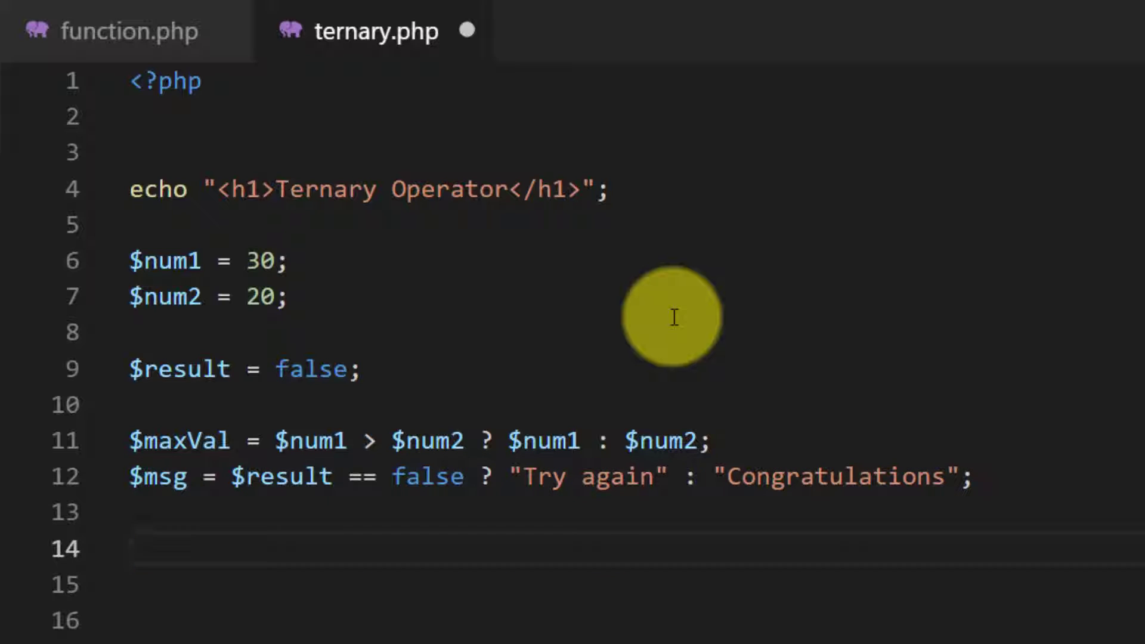
Echo "<br>Msg : " followed by $msg, and refresh the page to see "Msg : Try again".
text(echo "<b)
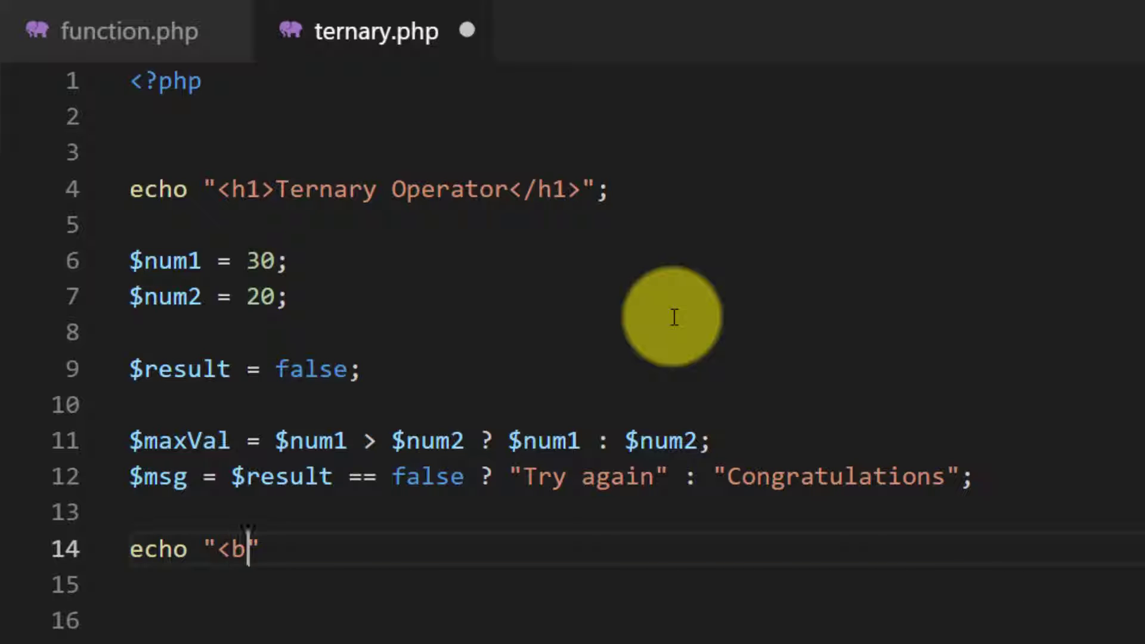
text(r>Msg")
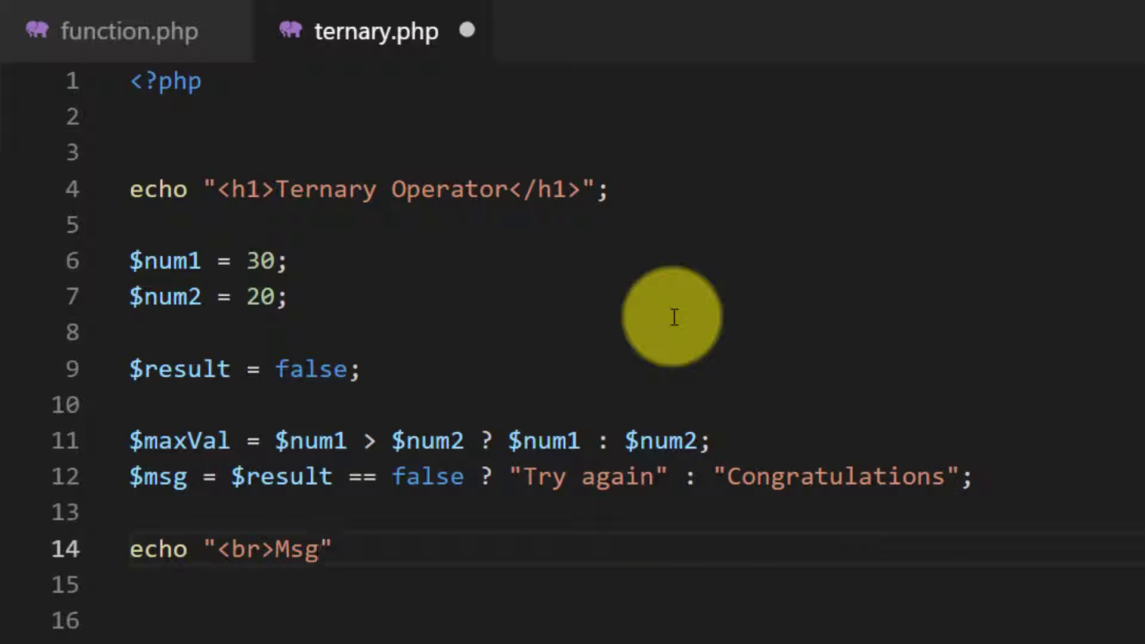
text(: ")
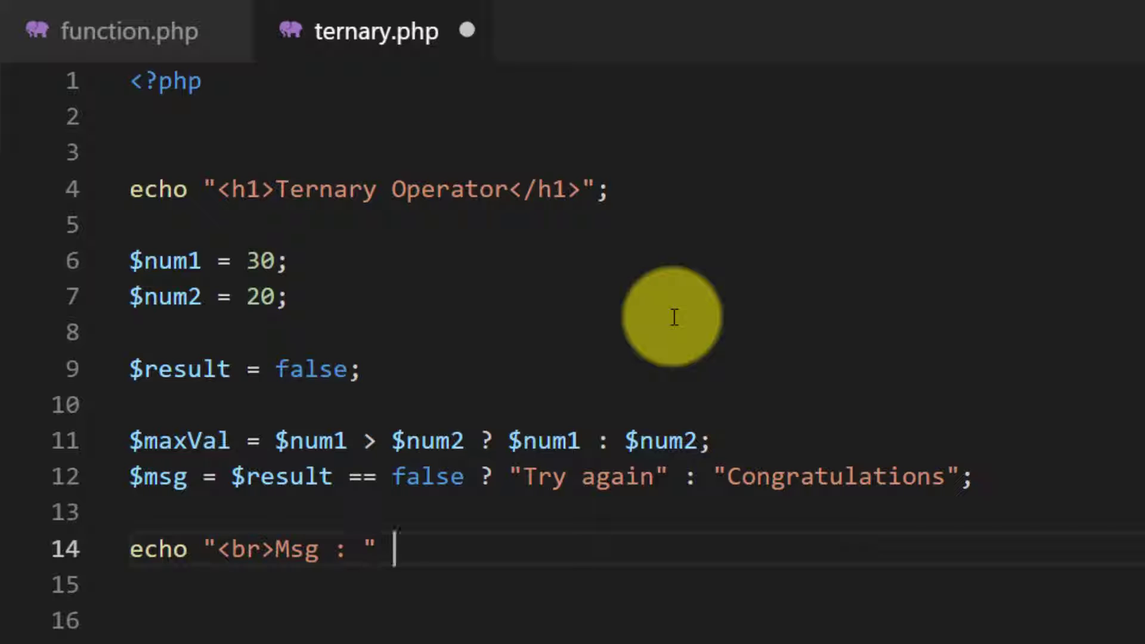
click(18, 3)
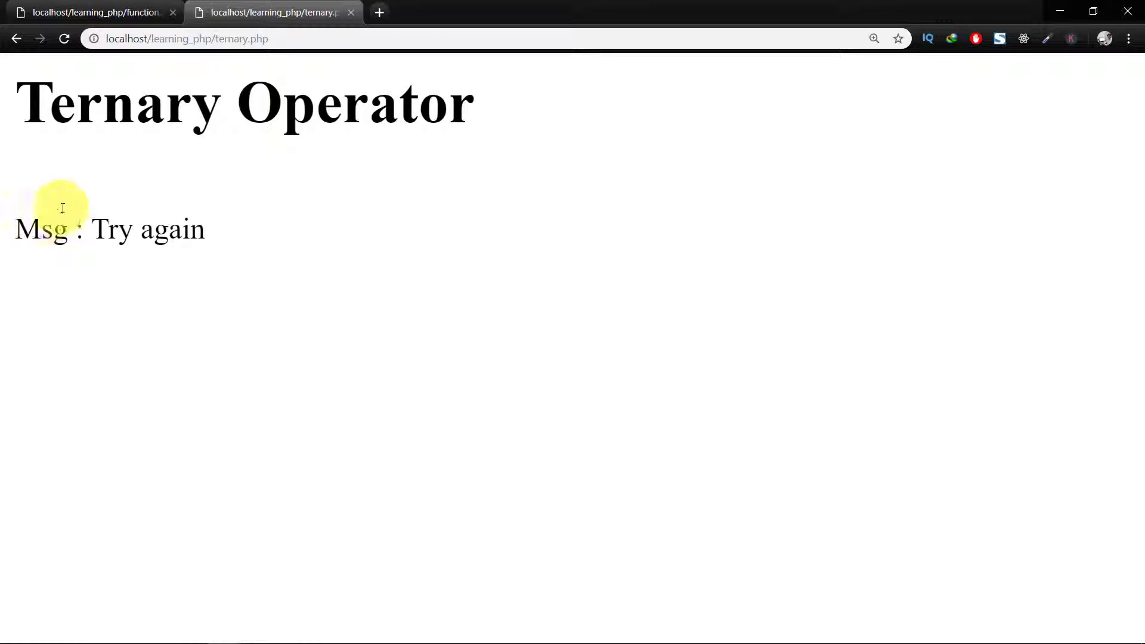
mouse_move(134, 286)
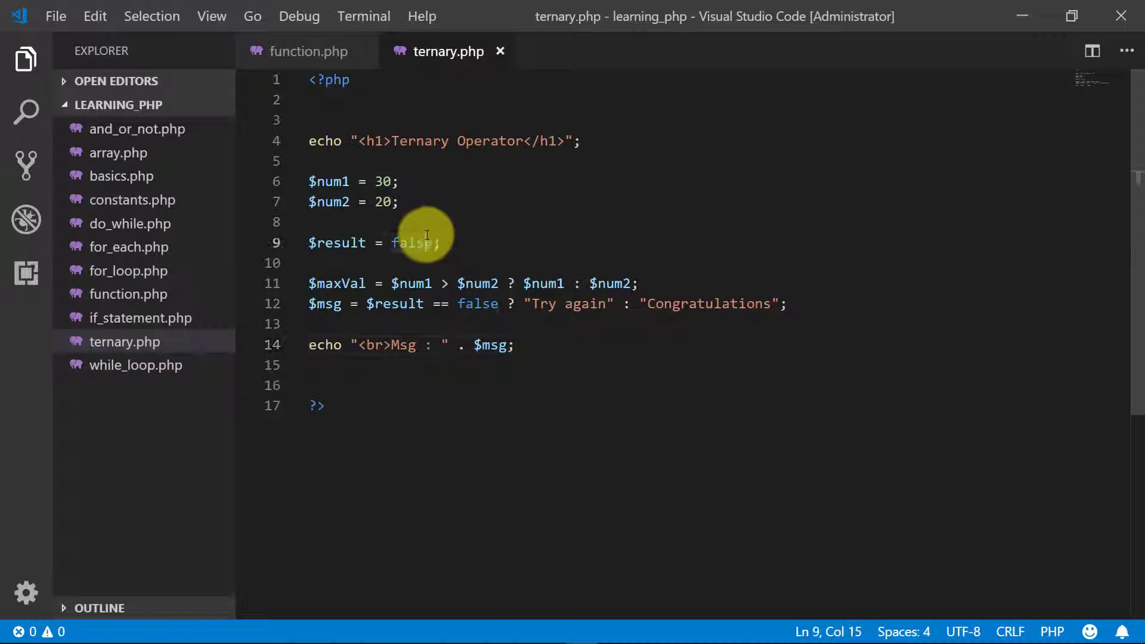
Set $result to true, test == true, and return "Congratulations" else "Try again".
text(true)
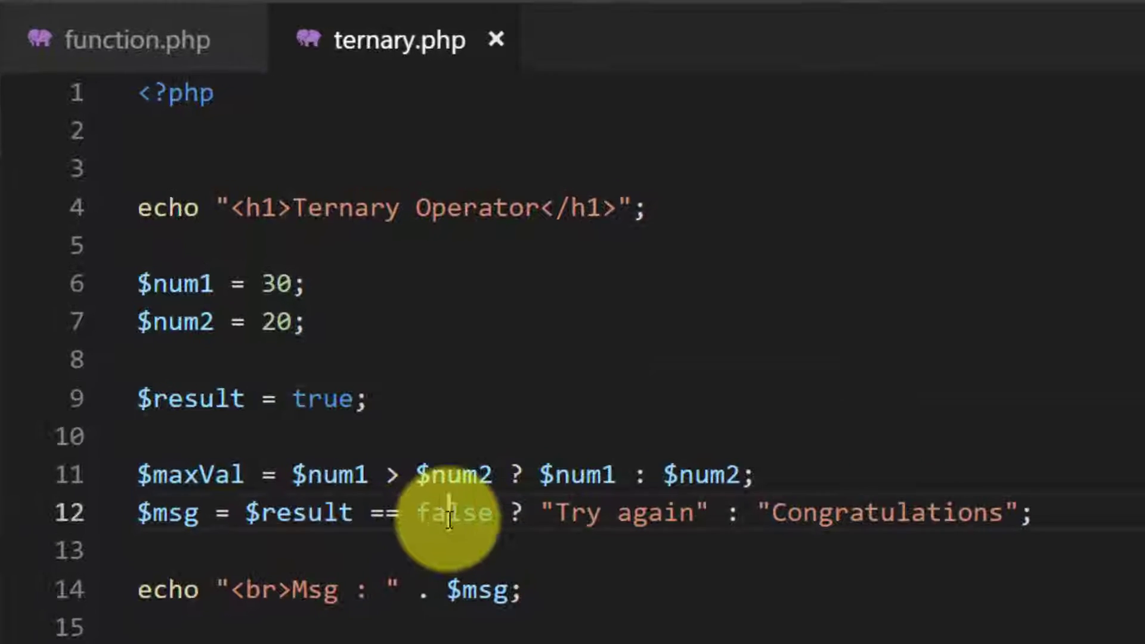
text(true)
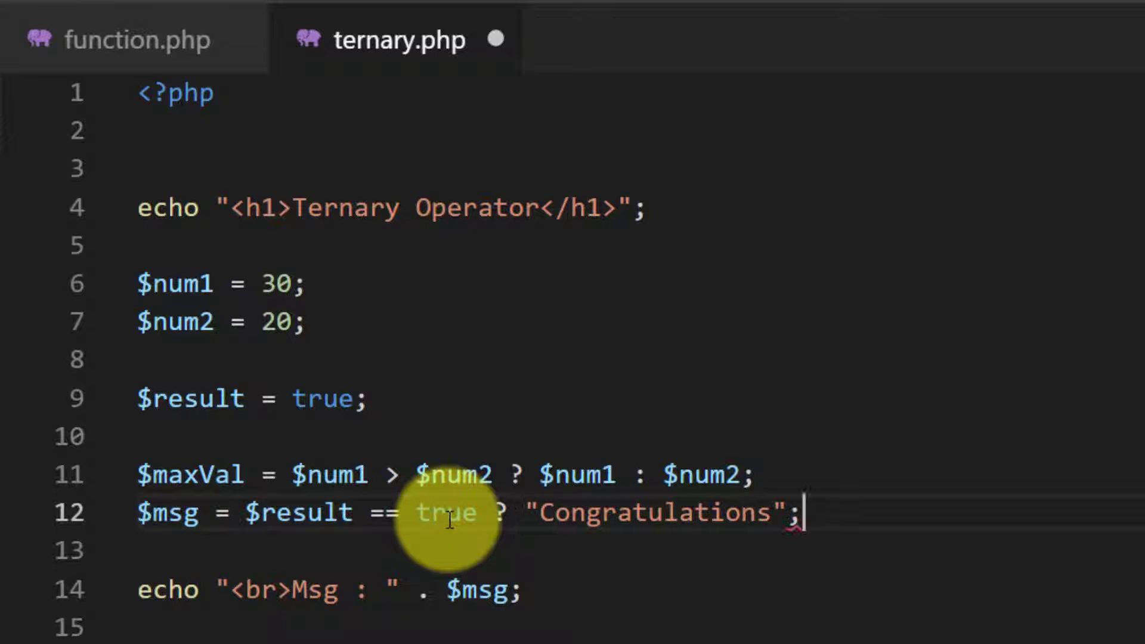
text(: "Try again")
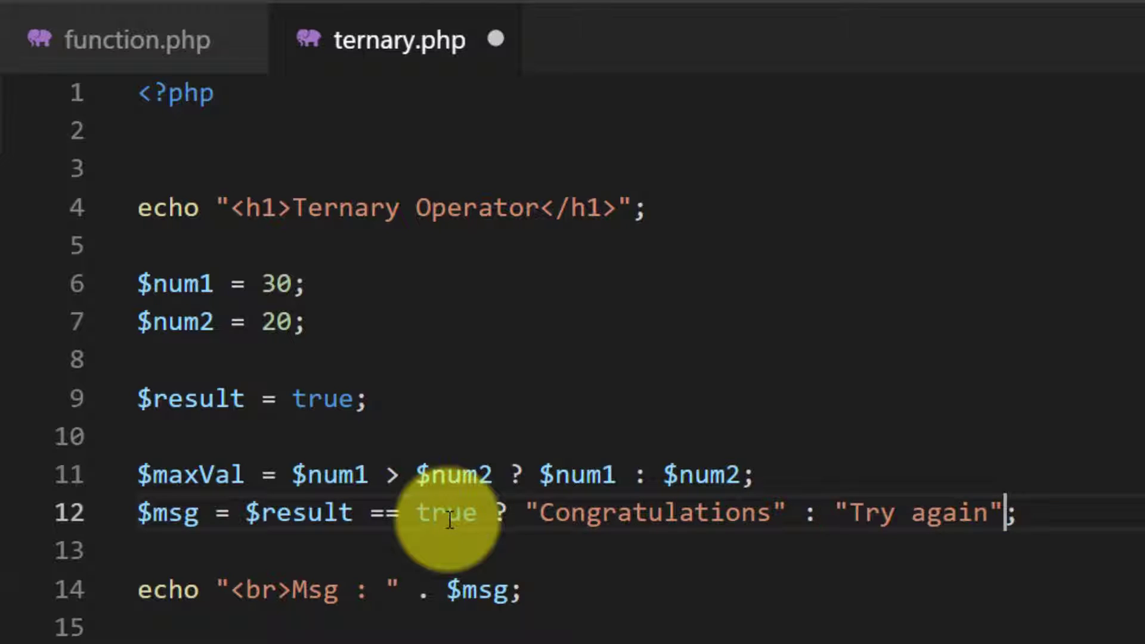